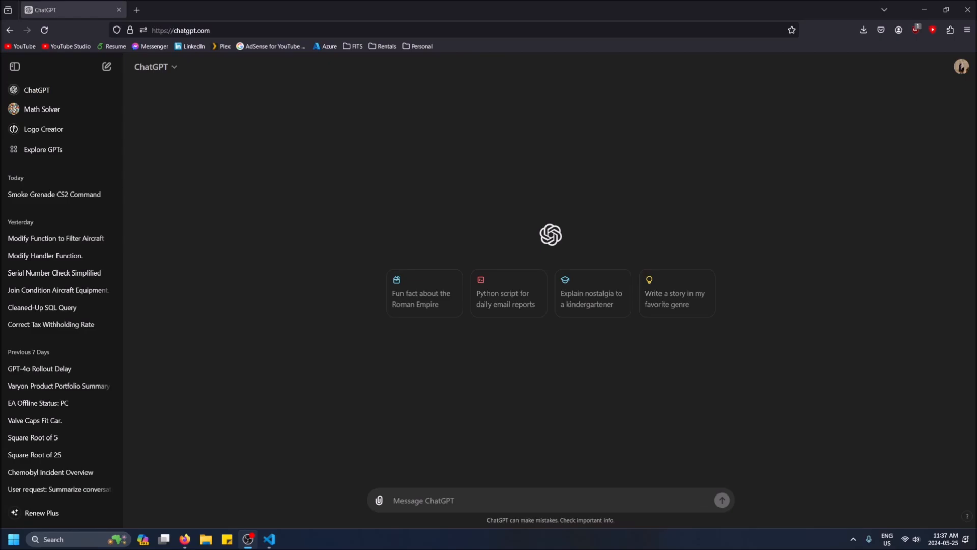
mouse_move(294, 156)
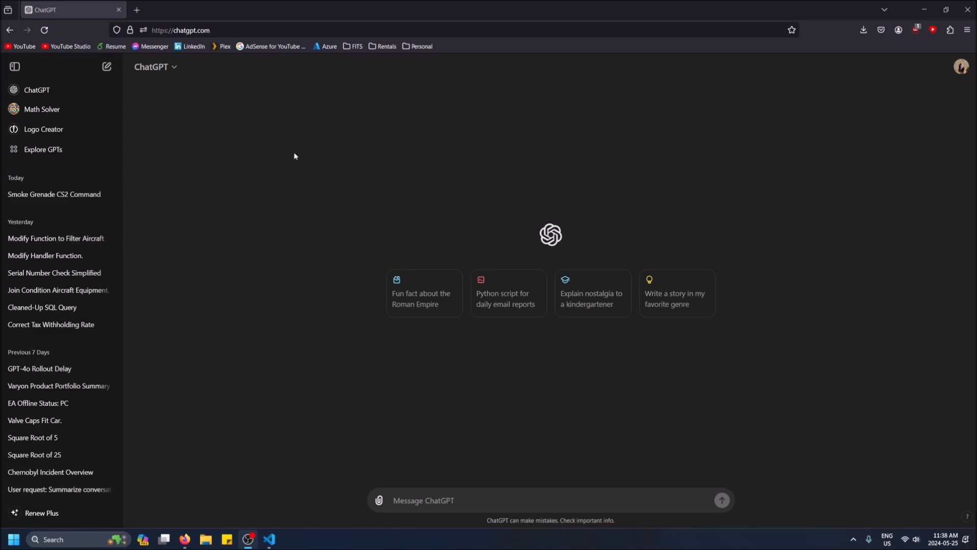
- Show the model list with free ChatGPT selected and ChatGPT Plus offered as an upgrade
click(155, 68)
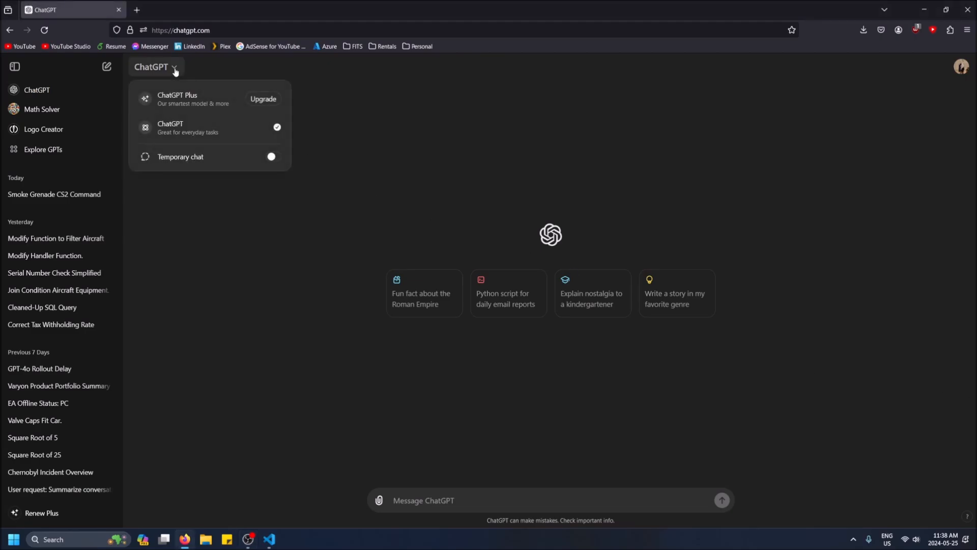
mouse_move(189, 129)
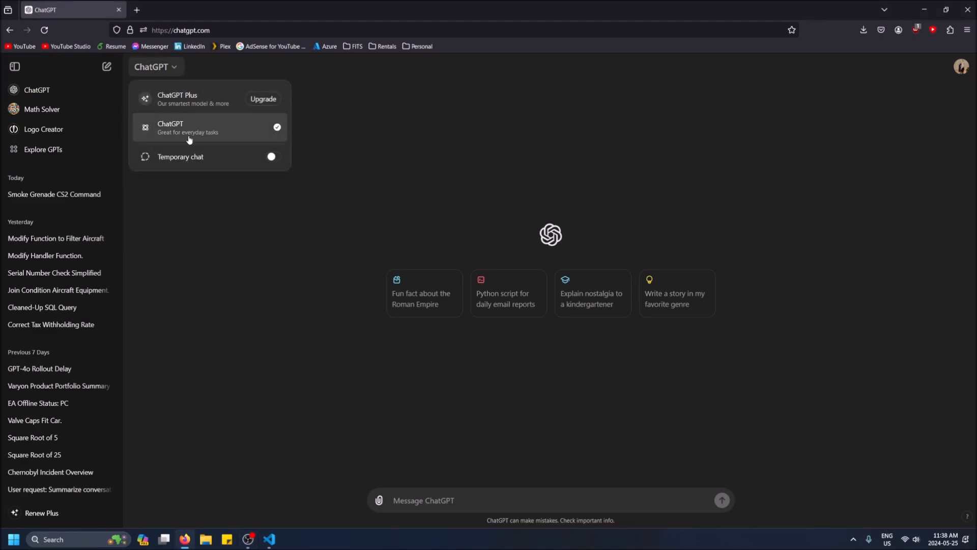
mouse_move(216, 107)
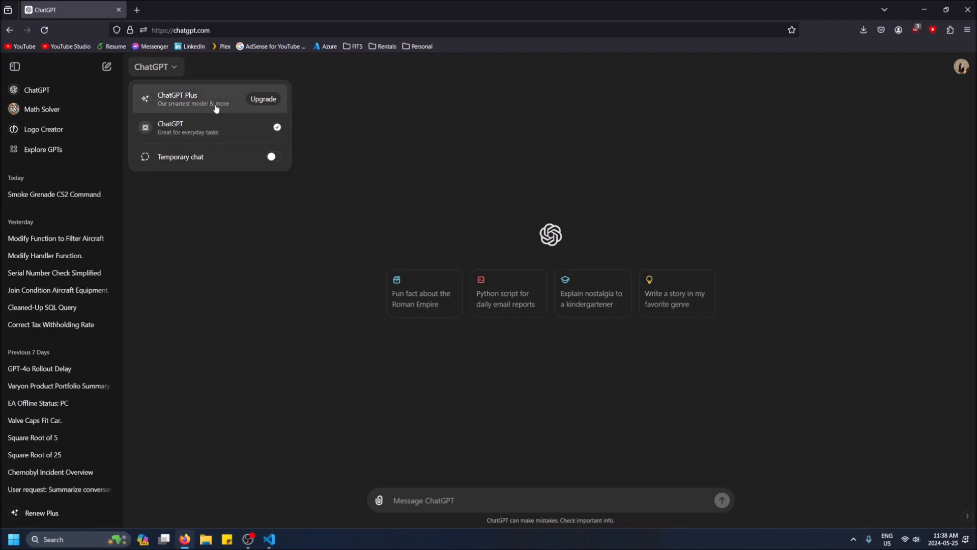
mouse_move(252, 78)
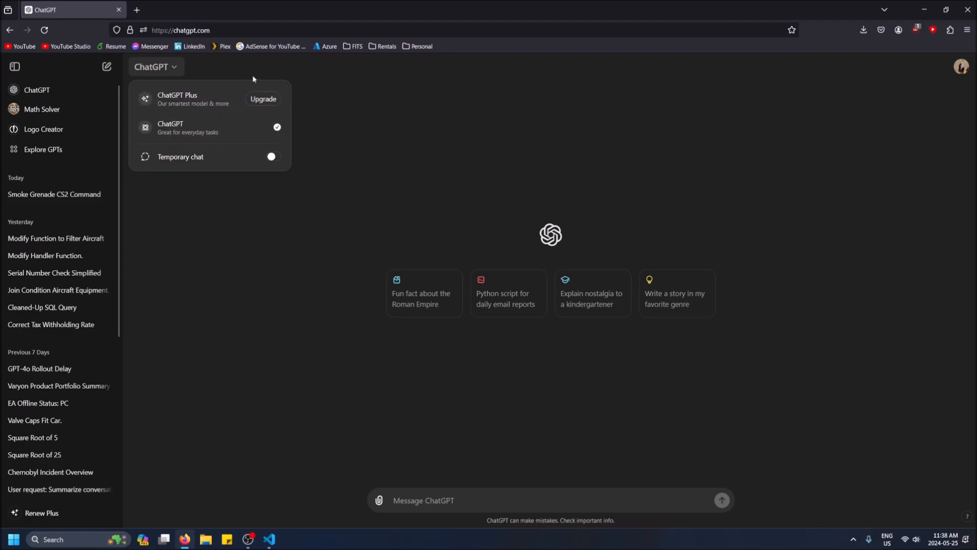
mouse_move(253, 104)
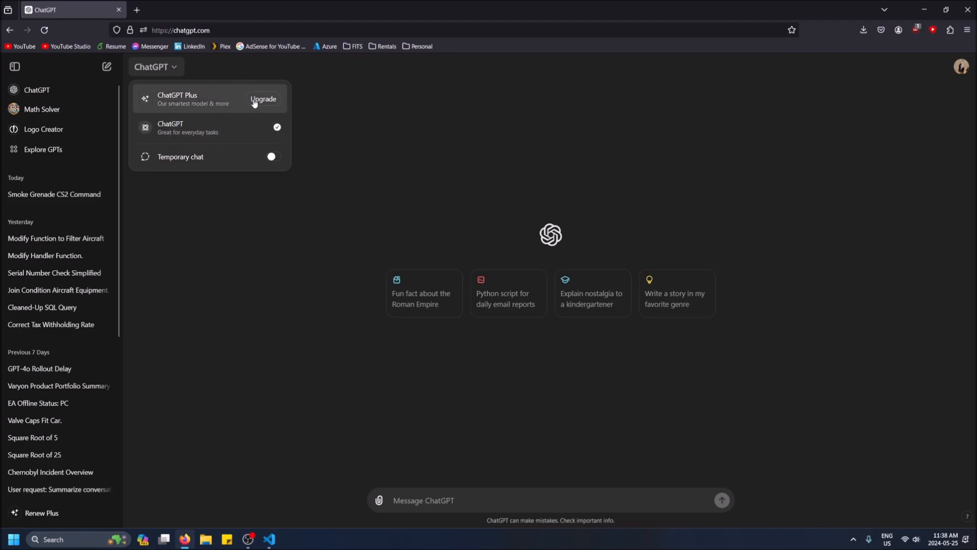
- View the Free, Plus ($20/month) and Team ($25/person) plan comparison and highlight the custom GPTs phrase
click(263, 99)
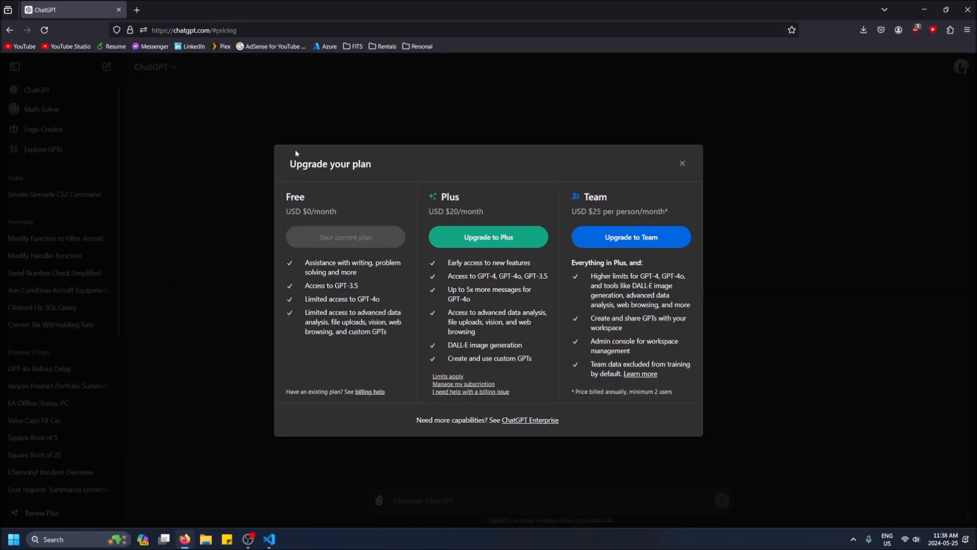
mouse_move(380, 303)
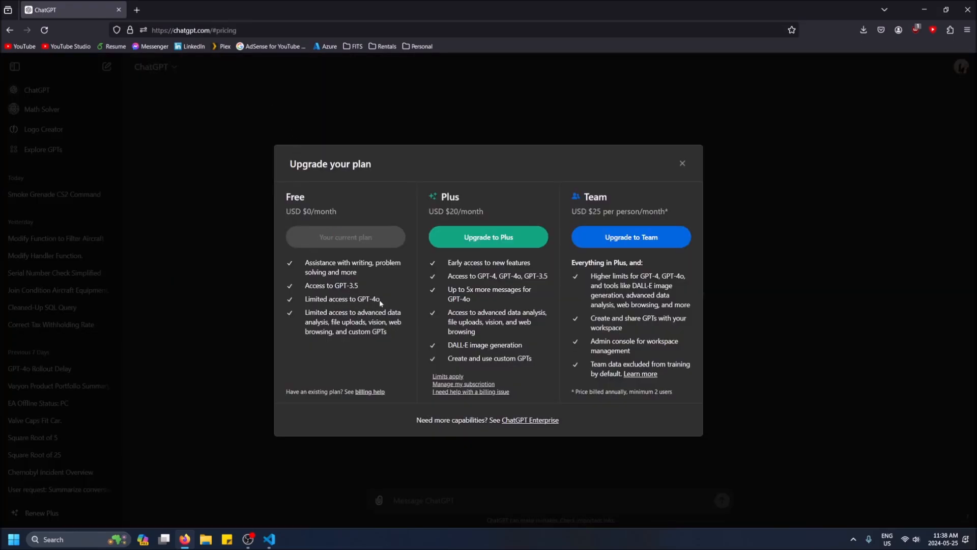
double_click(341, 298)
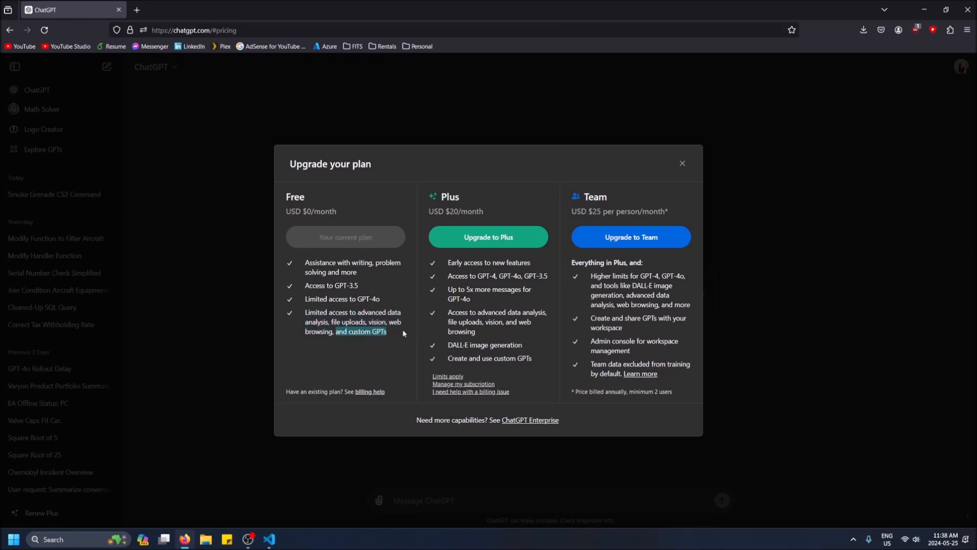
mouse_move(44, 157)
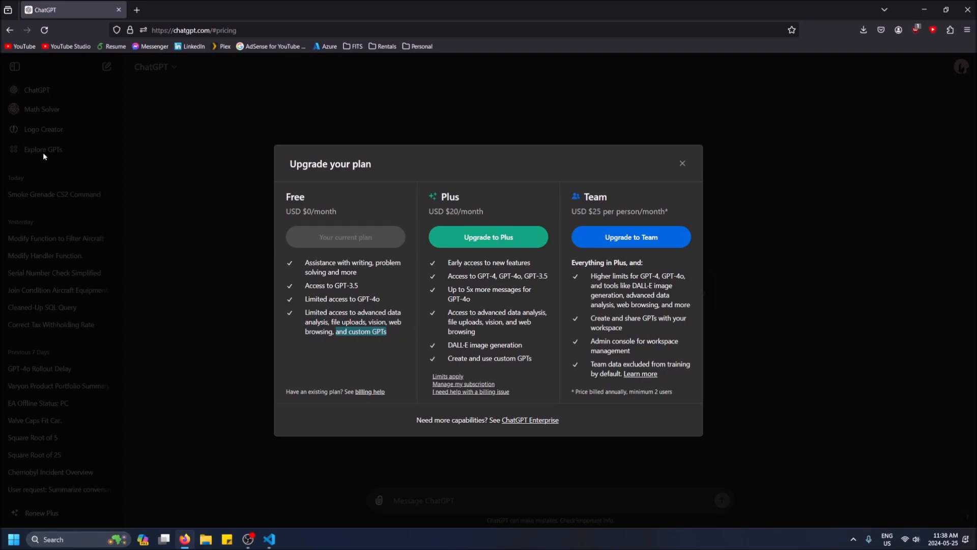
mouse_move(679, 181)
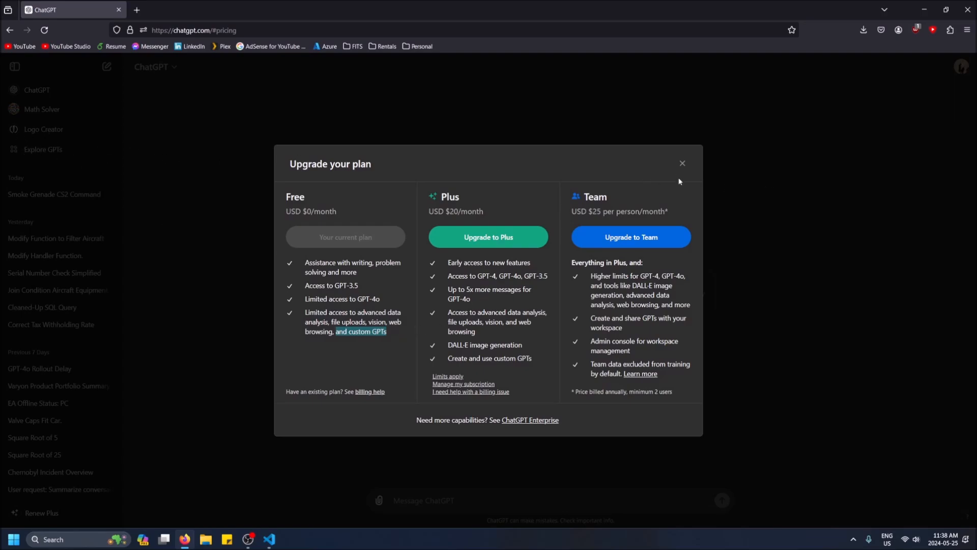
mouse_move(682, 163)
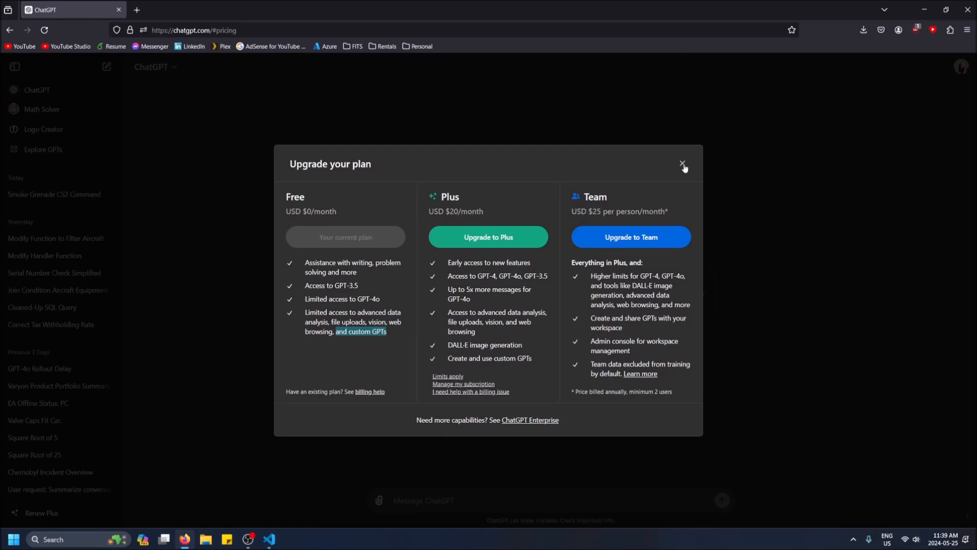
- Ask in a new chat whether a free user has limited GPT-4o access and check which model answered
click(681, 164)
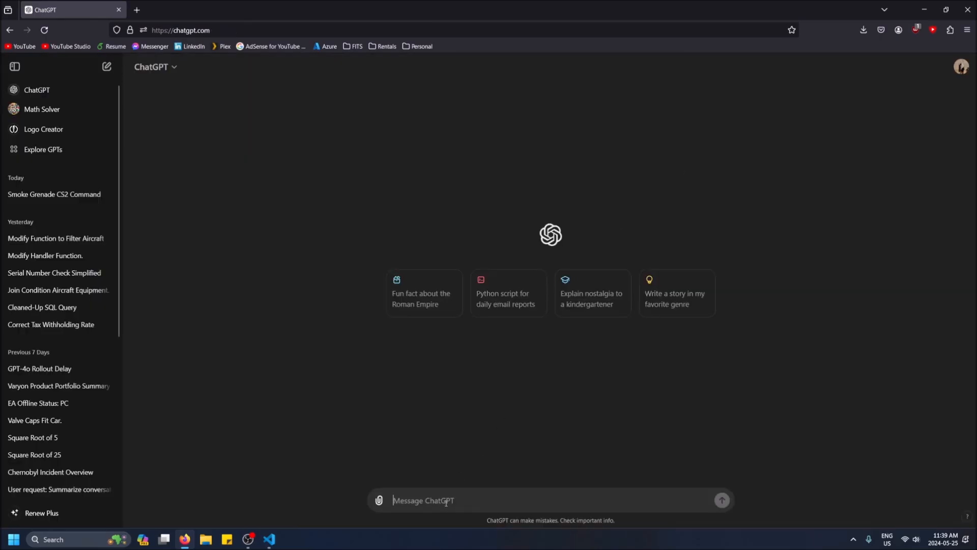
text(hello, do I)
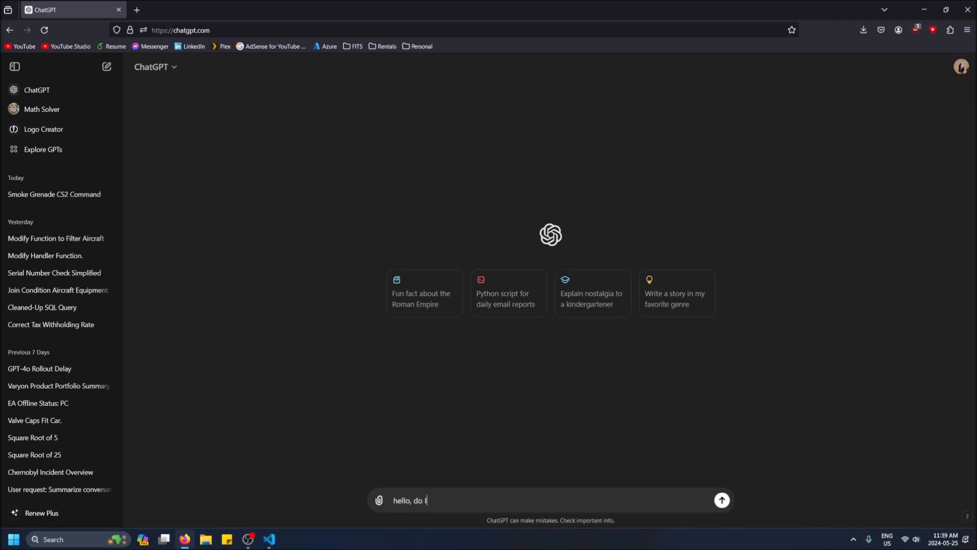
text(have limited ac)
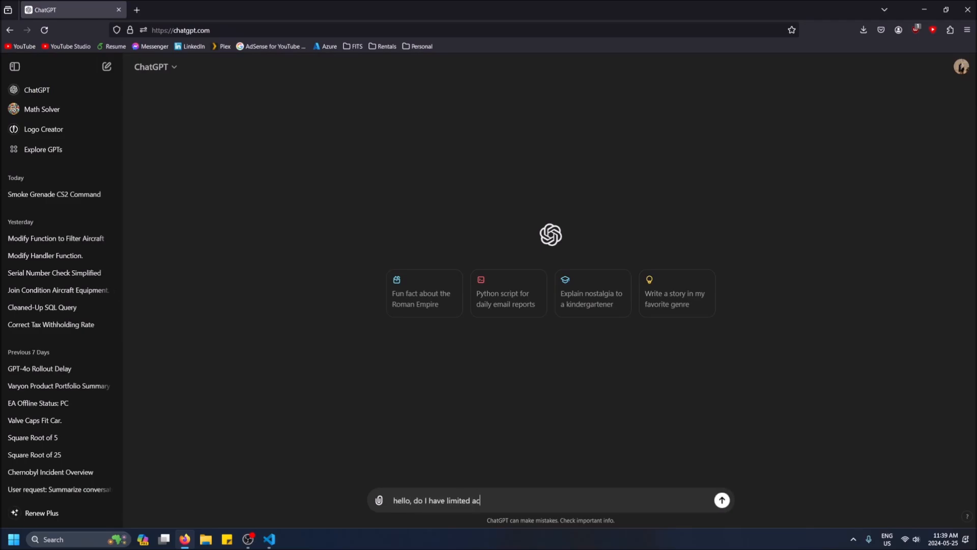
text(cess to chatgpt 4o as a)
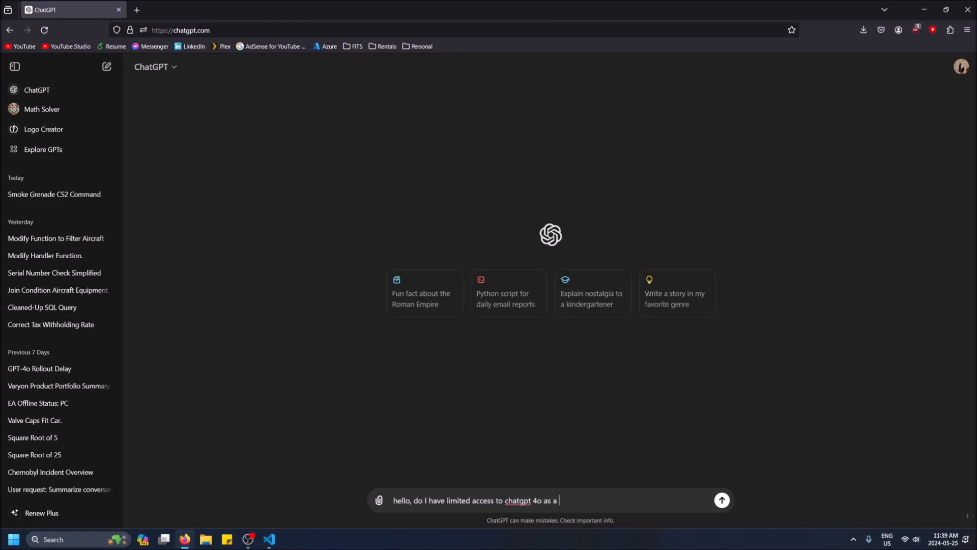
text(free user right no)
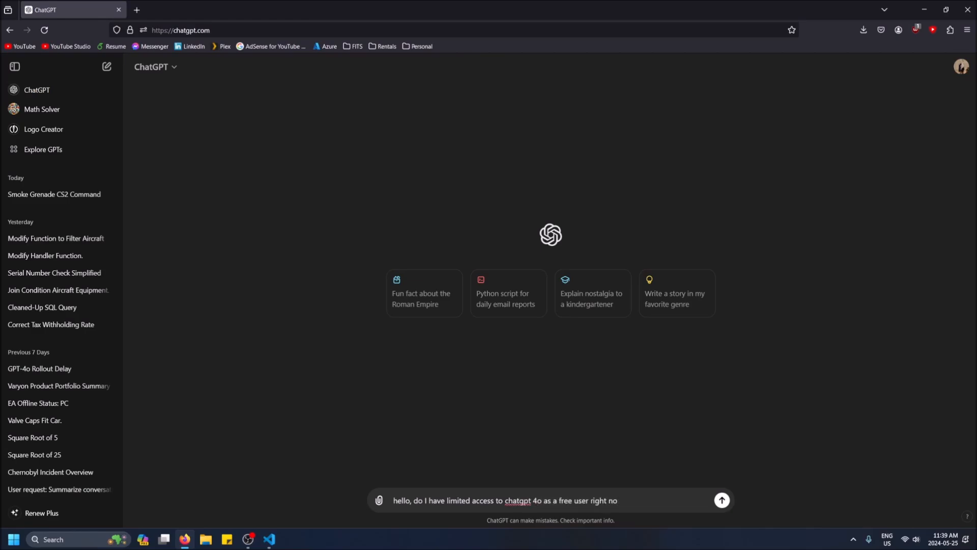
click(720, 499)
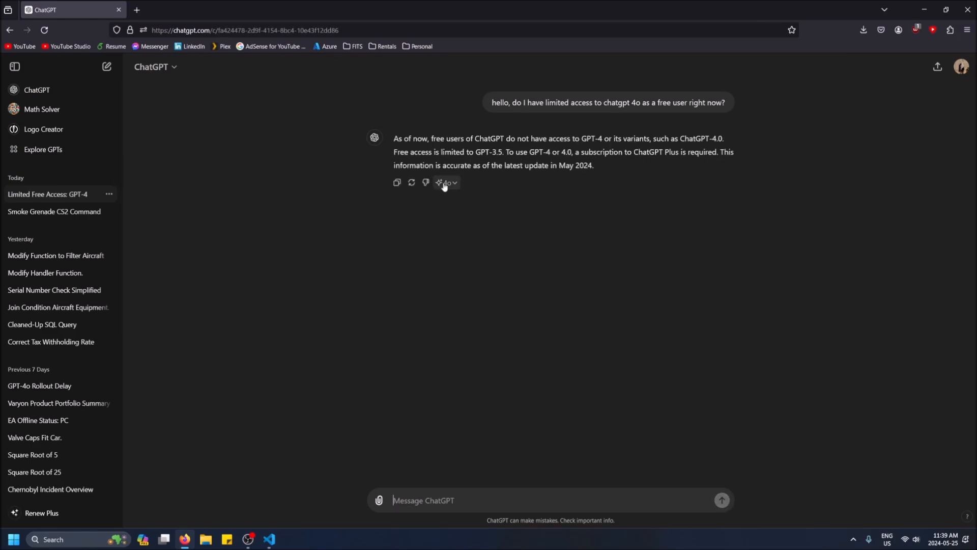
mouse_move(446, 183)
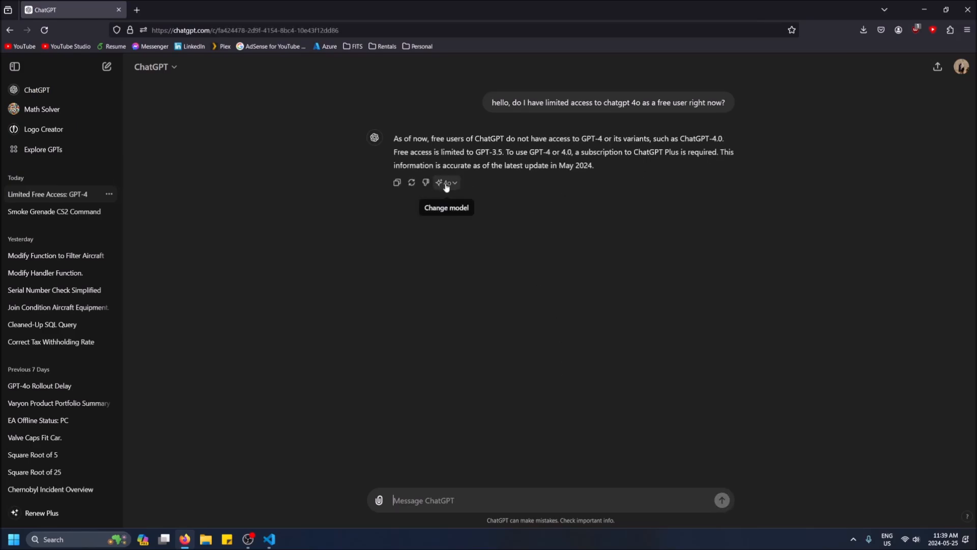
click(446, 182)
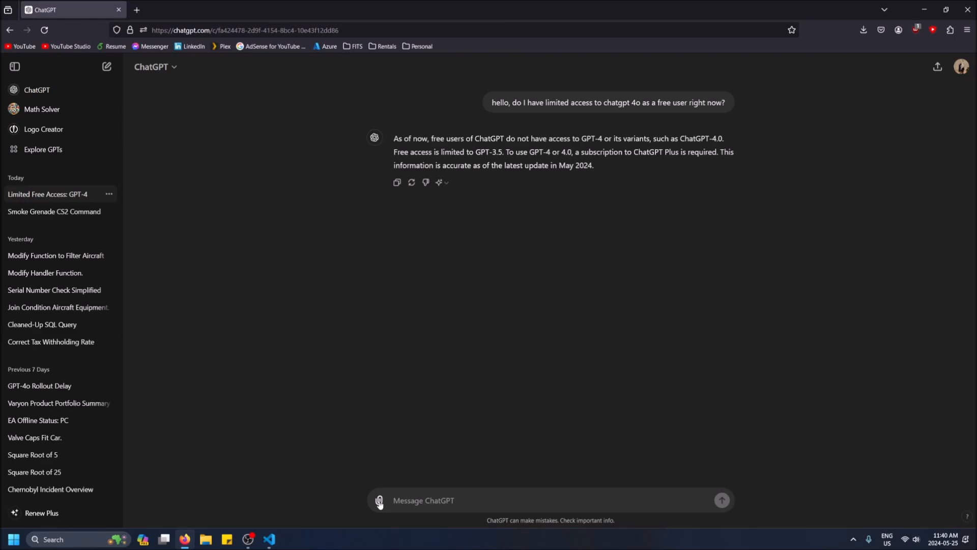
- Send outfit.jpg with 'describe this outfit' and regenerate the description with another model
click(379, 499)
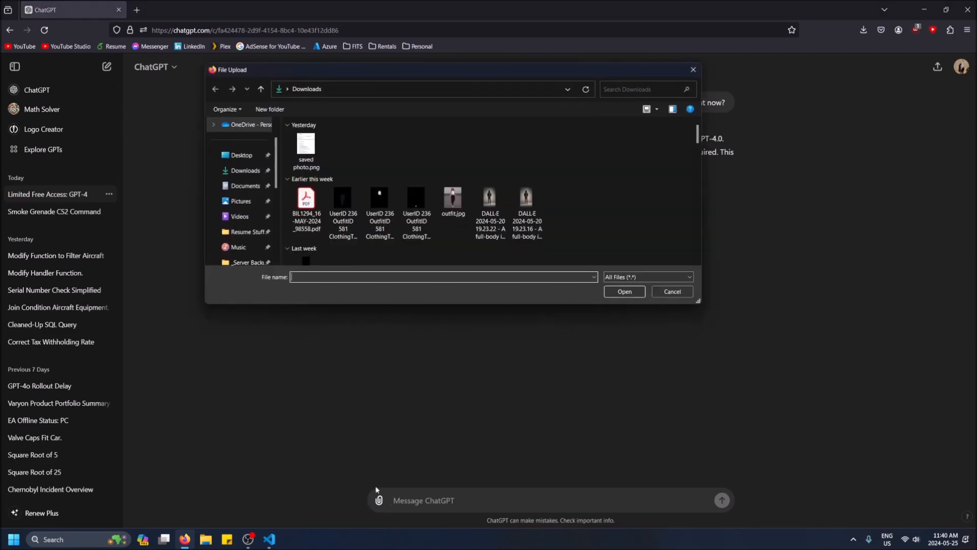
click(453, 200)
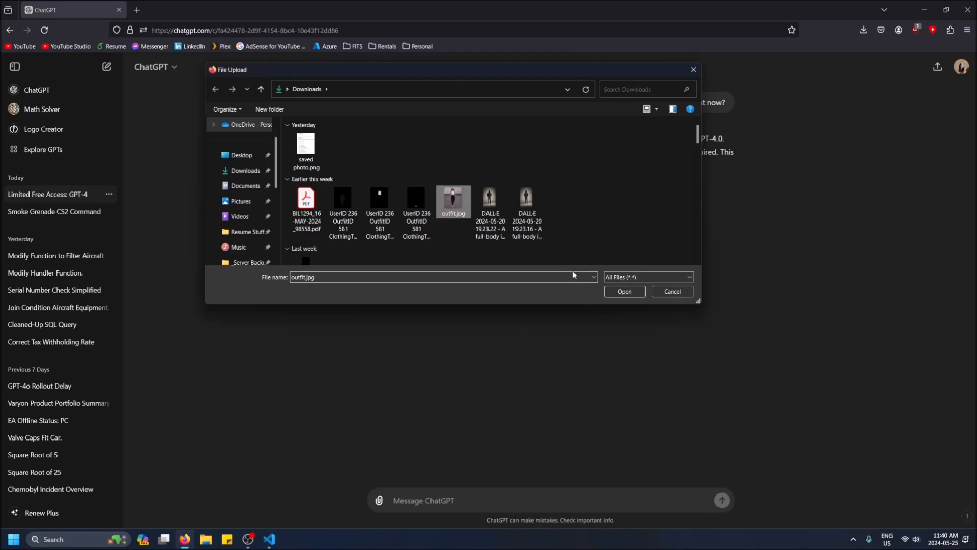
click(624, 291)
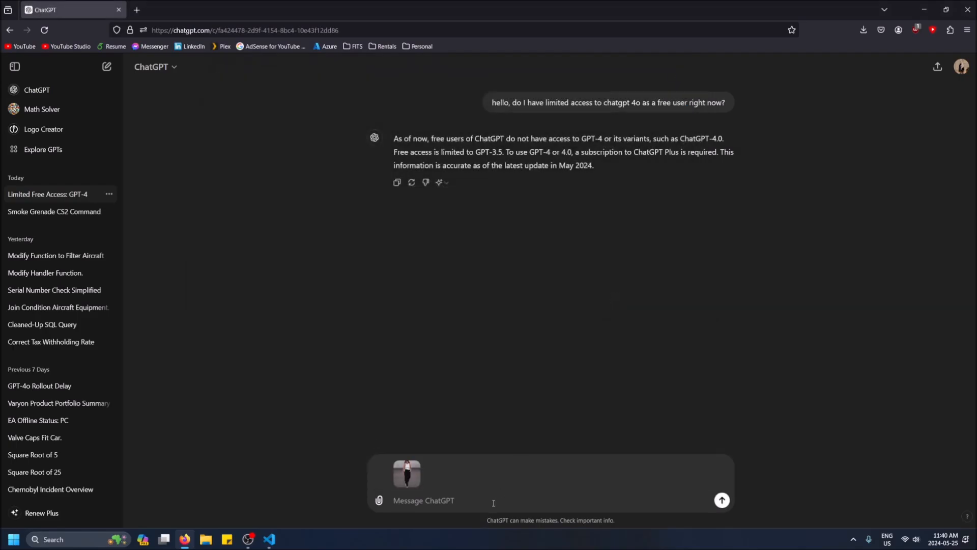
text(describe t)
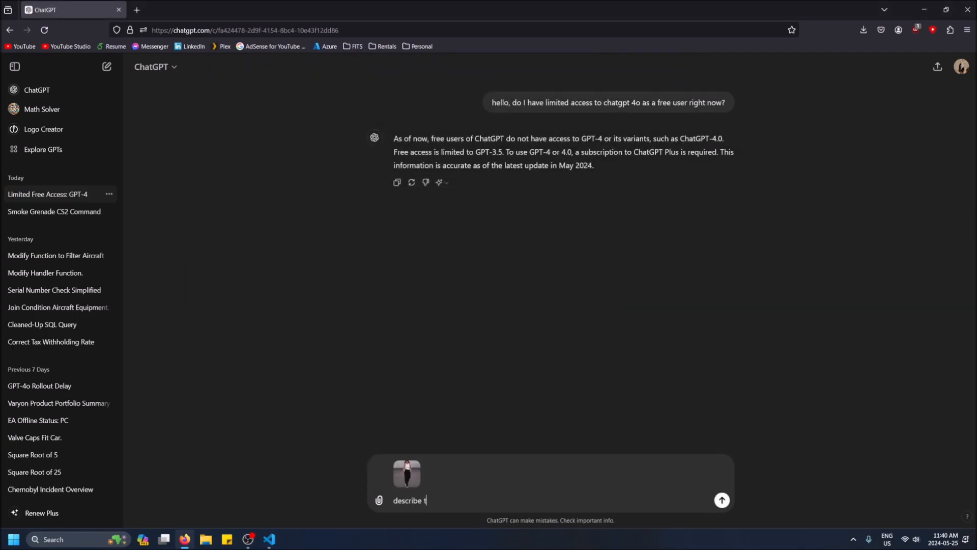
text(his outf)
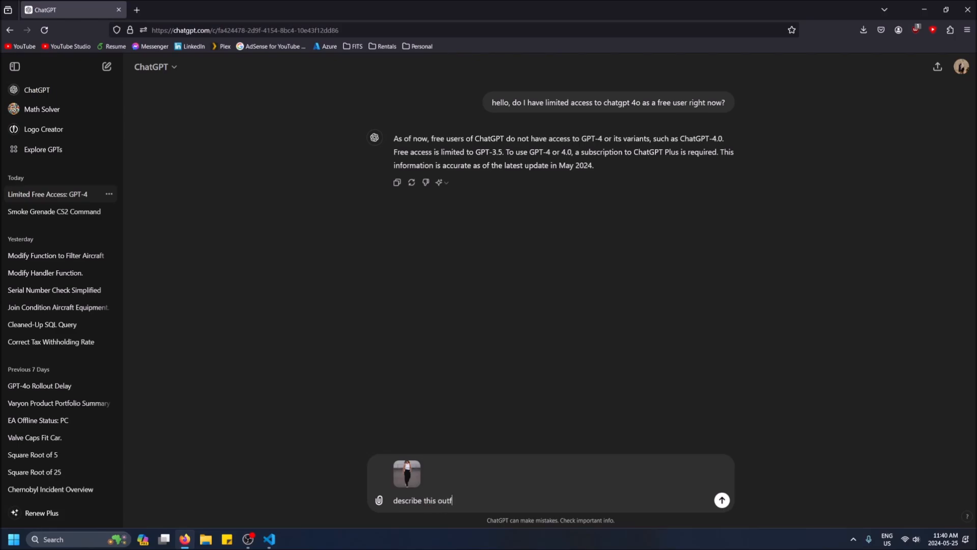
click(720, 500)
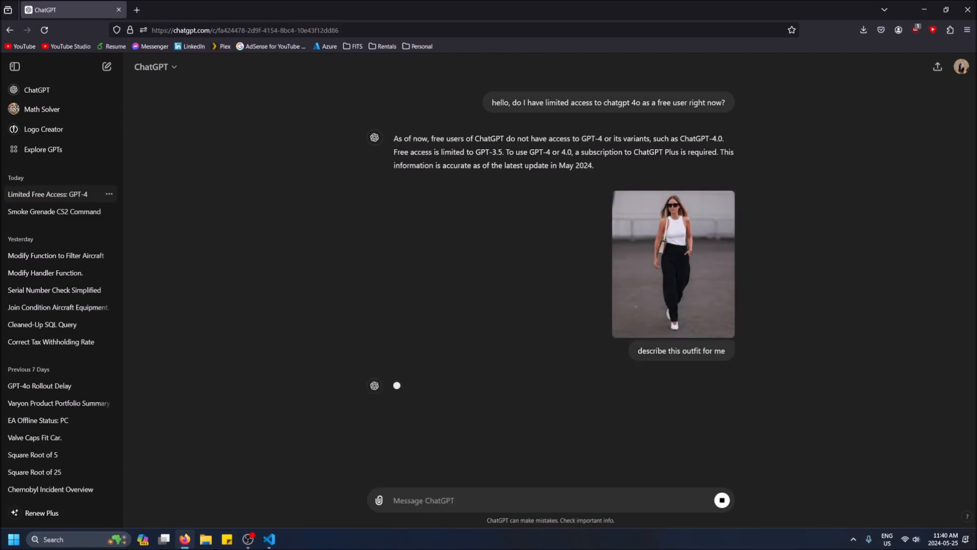
mouse_move(664, 301)
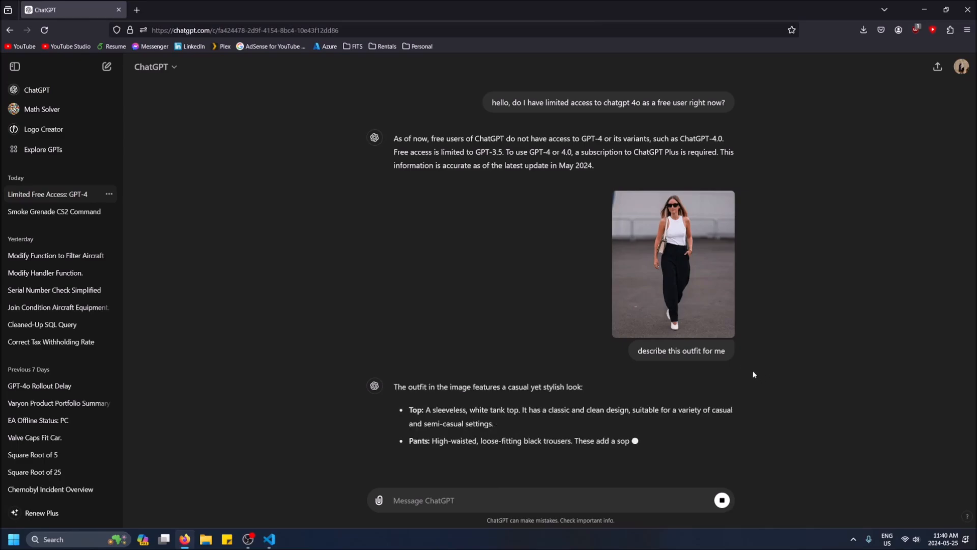
scroll(down, 3)
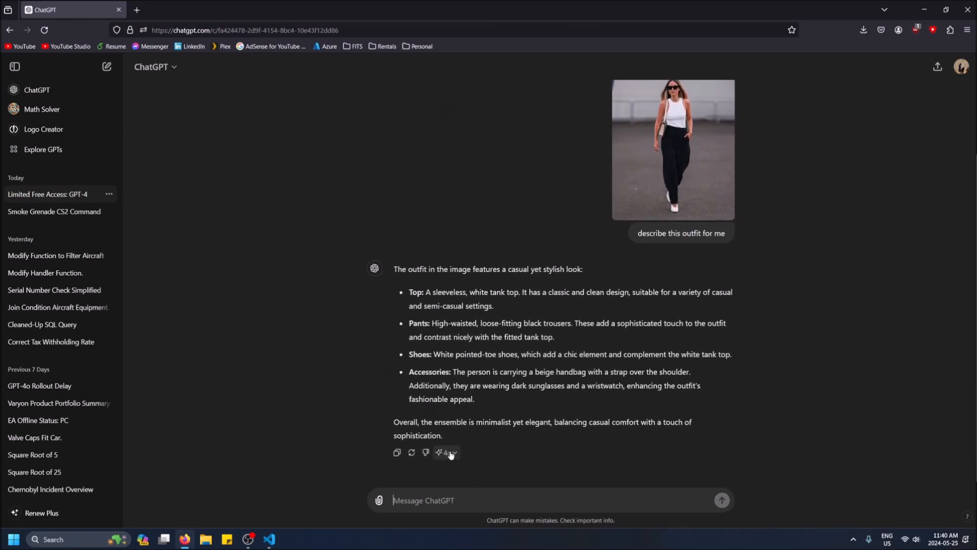
click(446, 451)
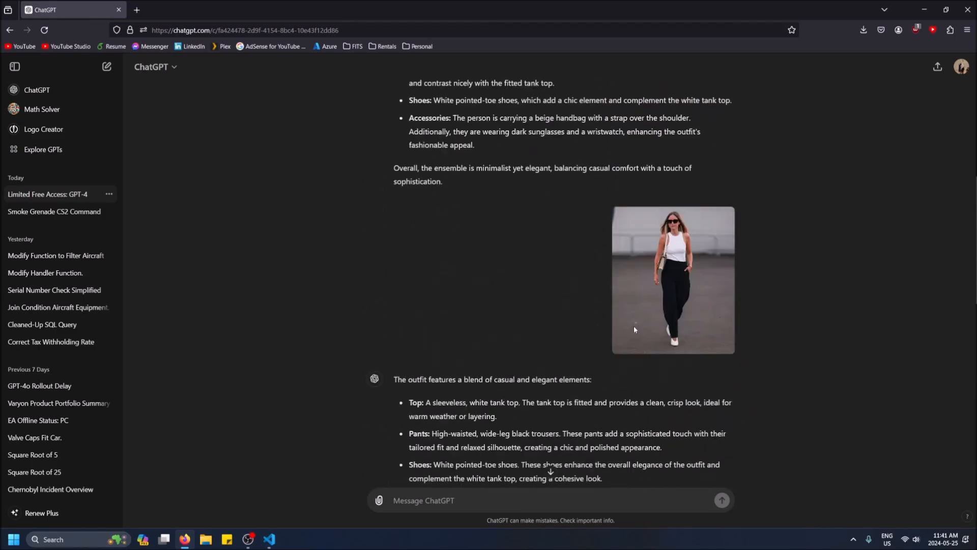
scroll(down, 3)
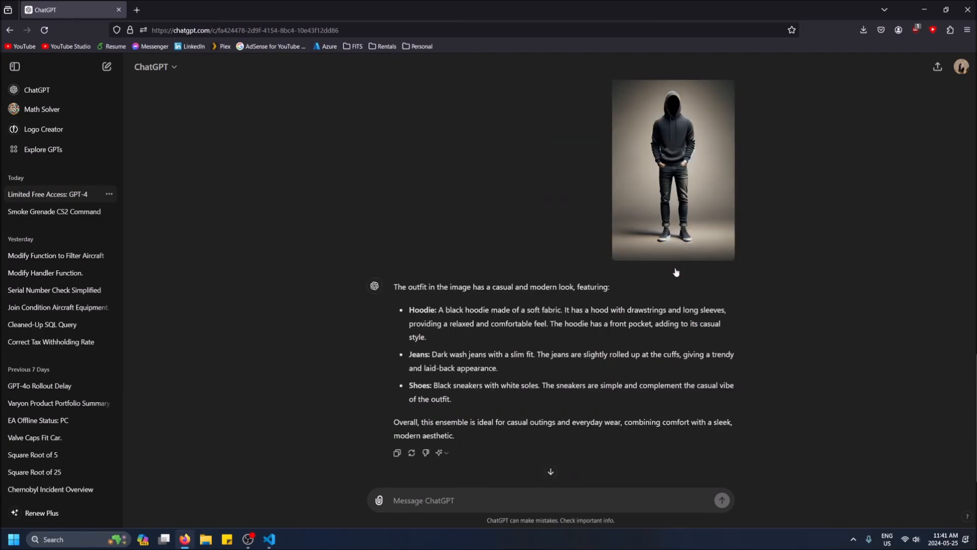
scroll(down, 3)
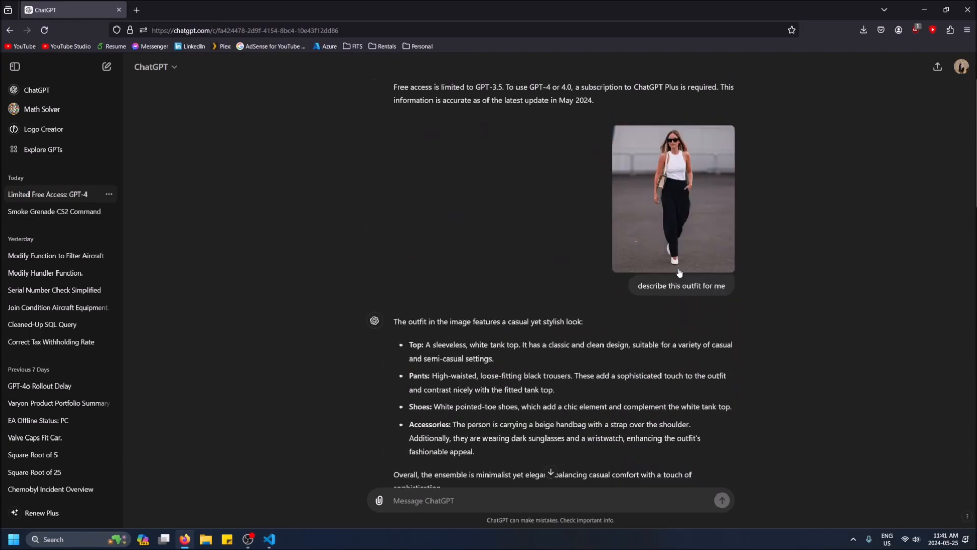
scroll(down, 3)
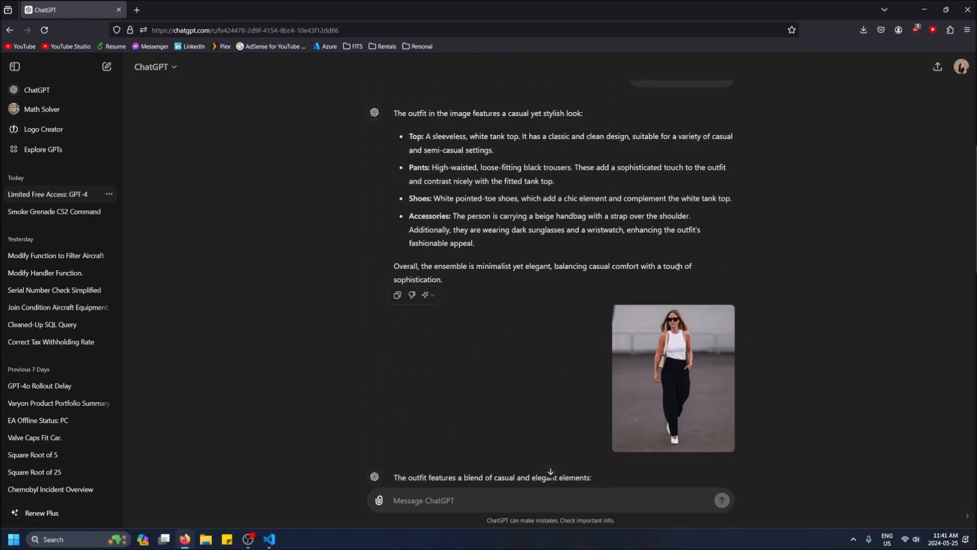
scroll(down, 3)
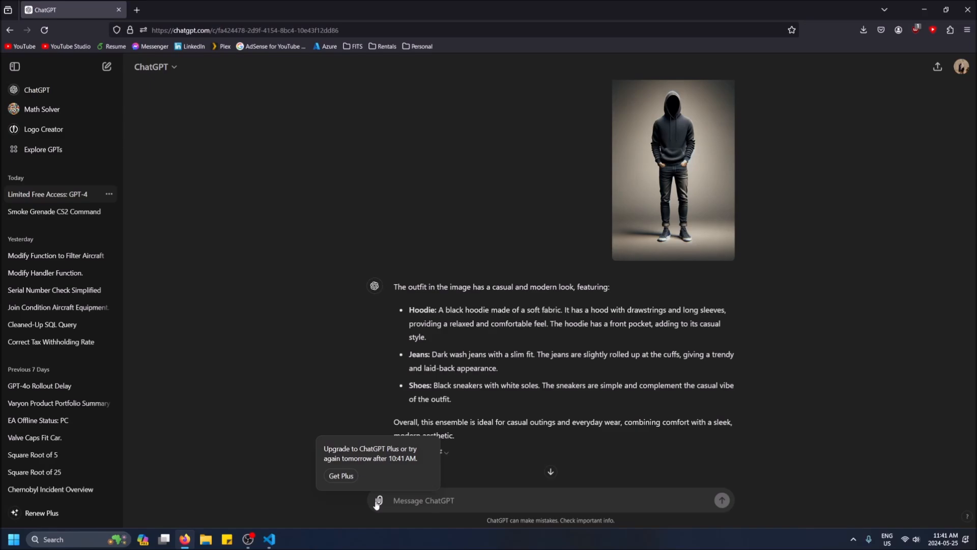
click(446, 452)
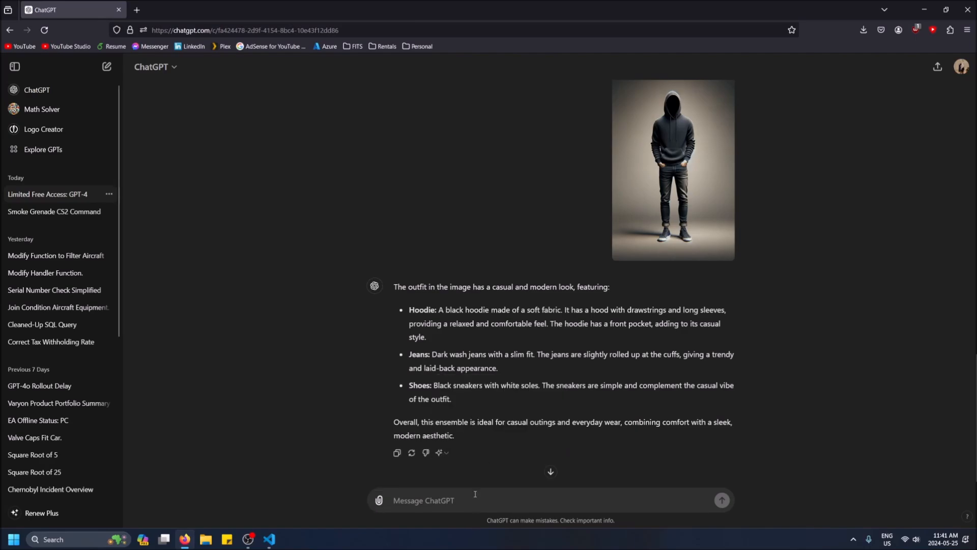
- Send the question 'have i hit my limit with 4o' to the chat
text(t)
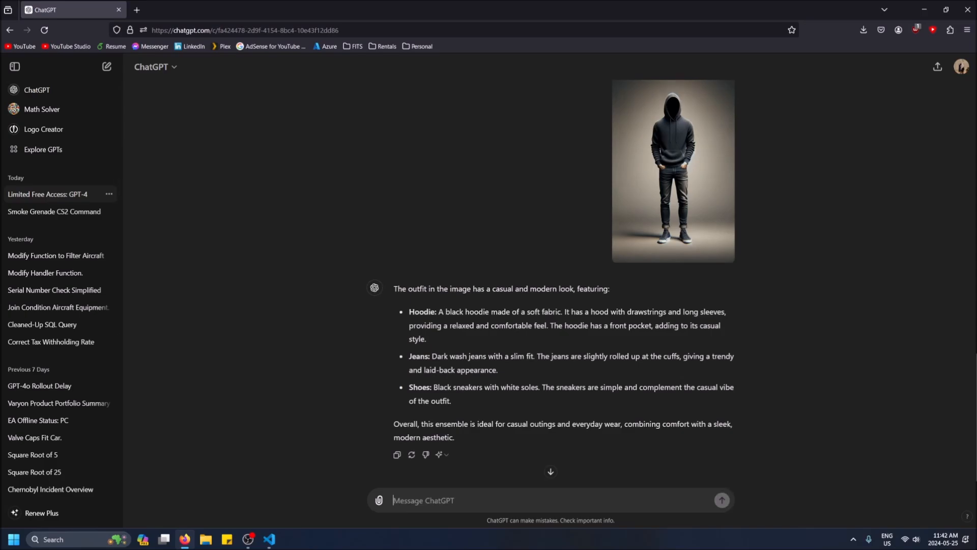
text(have i)
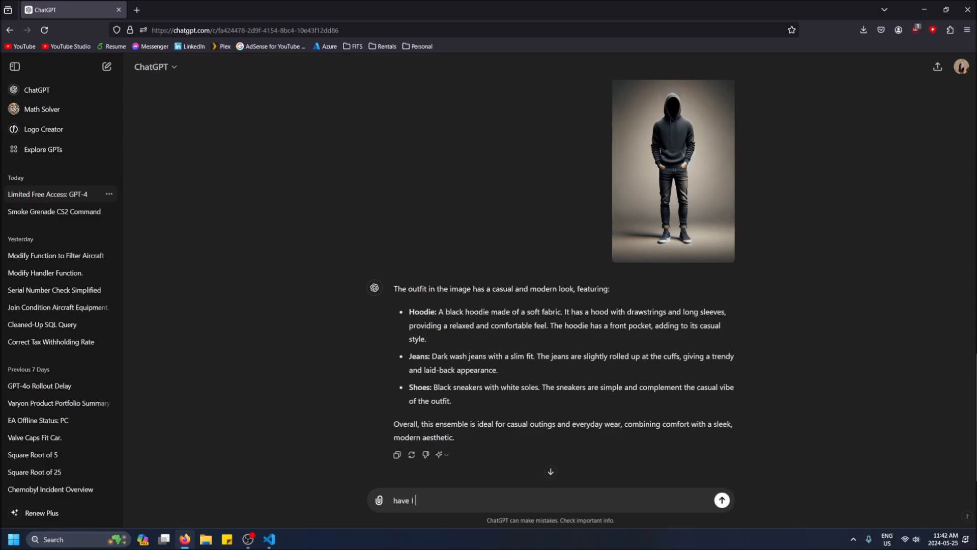
text(hit my limit wit)
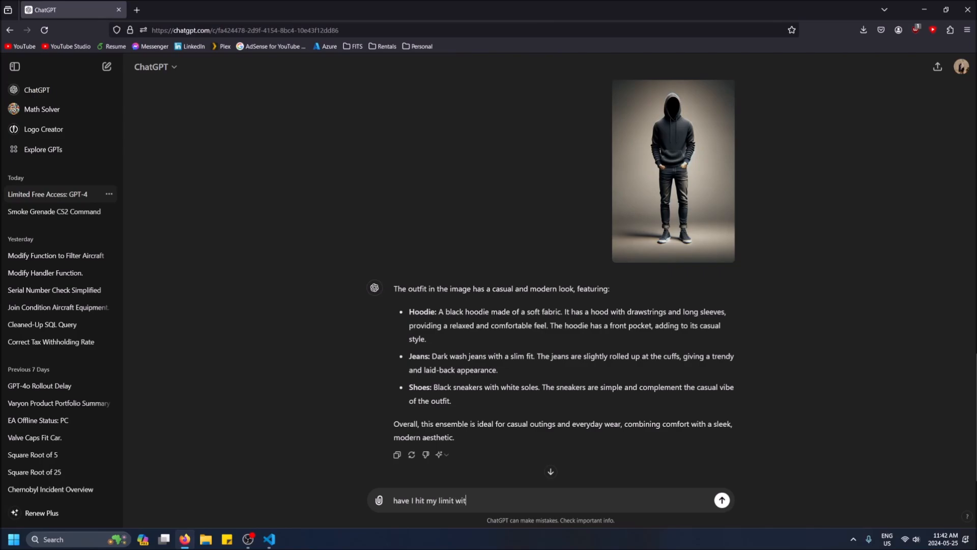
text(h 4o)
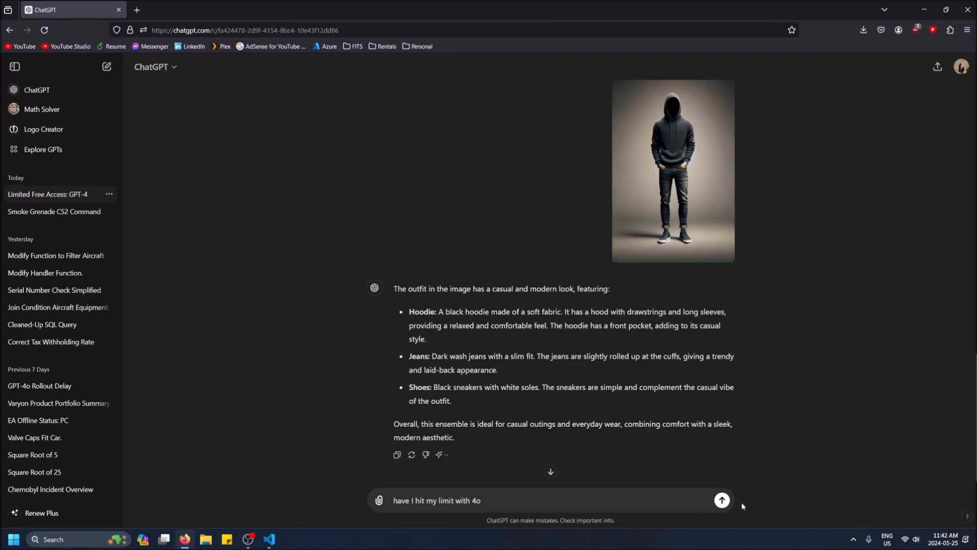
click(722, 500)
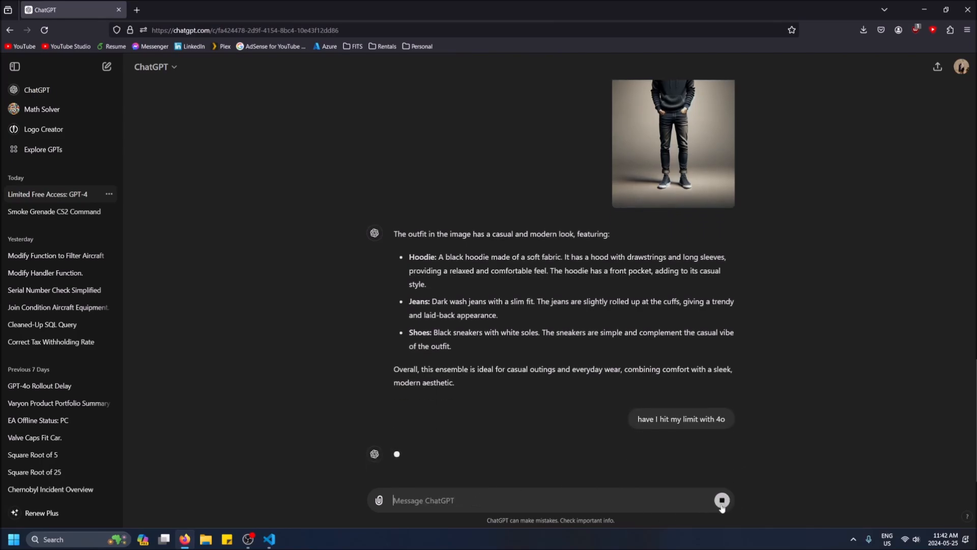
mouse_move(435, 488)
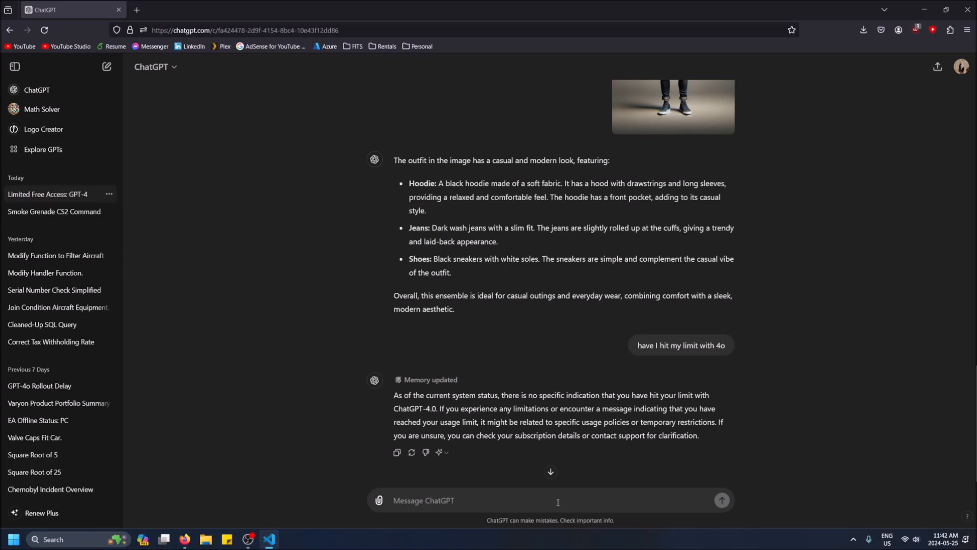
- Send 'can you describe this function' with the to_base64 code and read through the step-by-step explanation
text(can ypi)
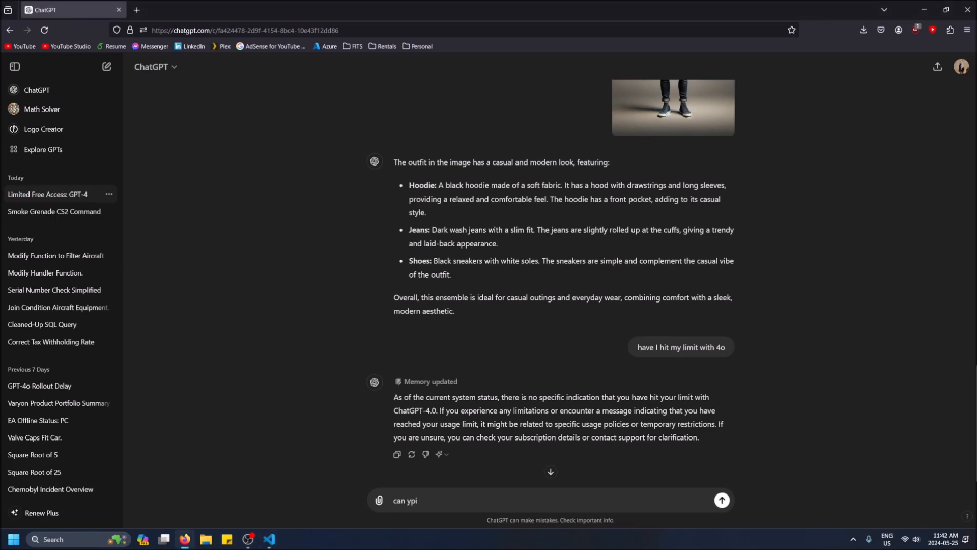
text(can you des)
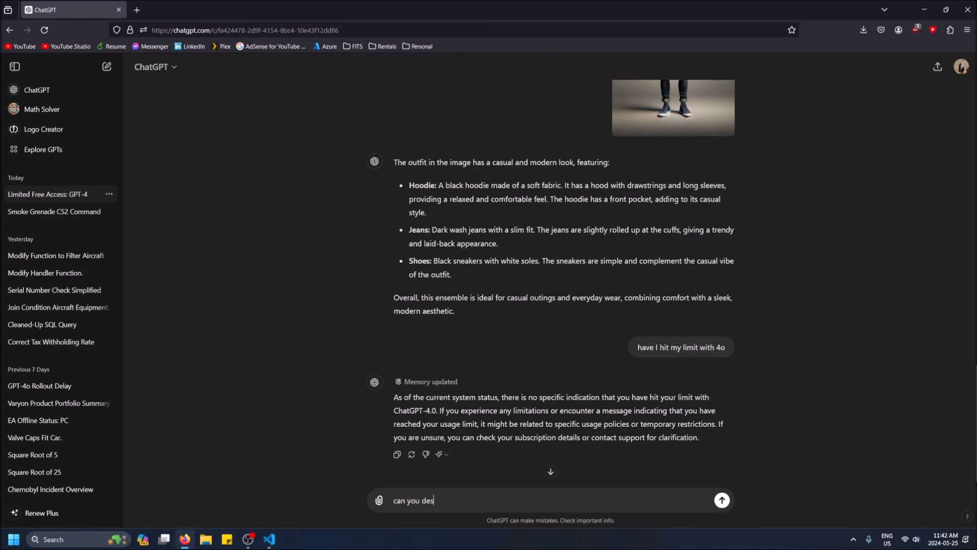
text(cribe this function)
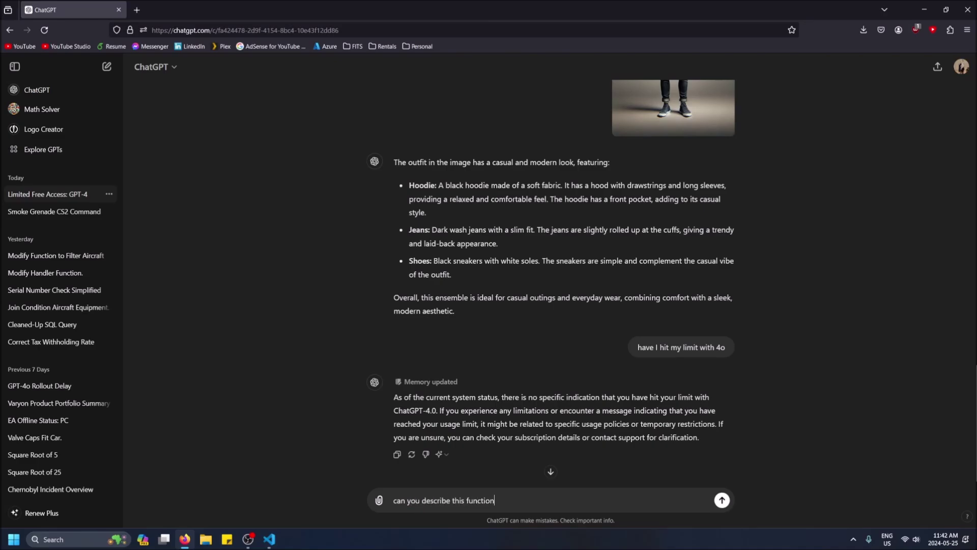
click(722, 500)
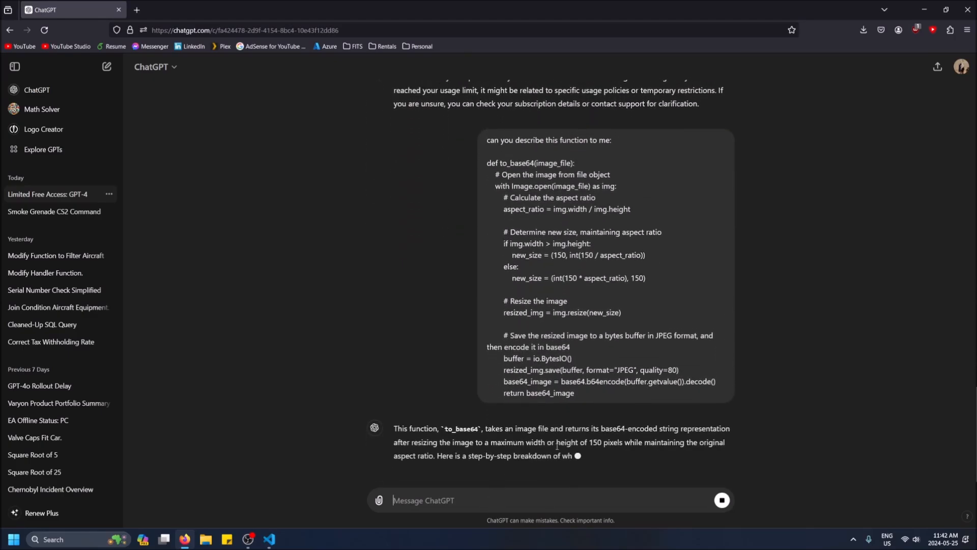
scroll(down, 3)
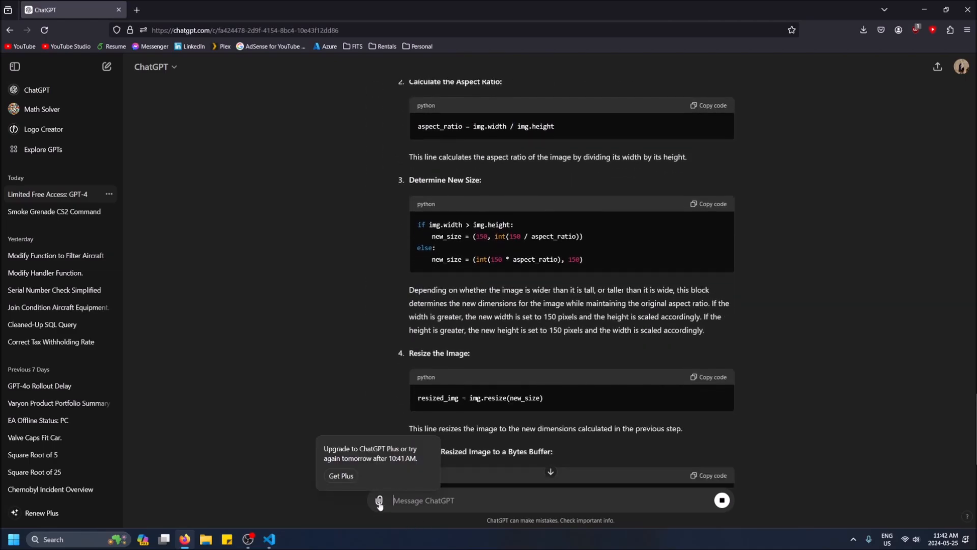
scroll(down, 3)
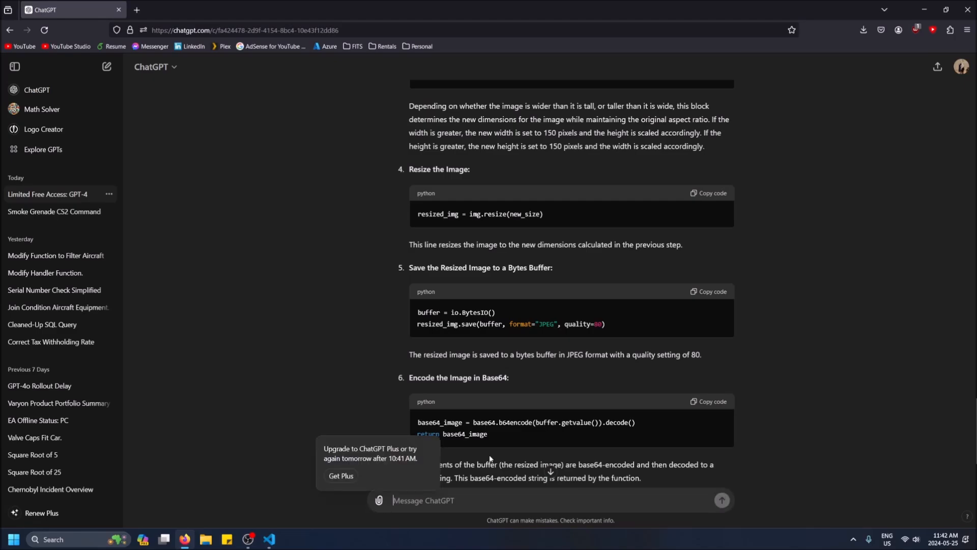
scroll(down, 3)
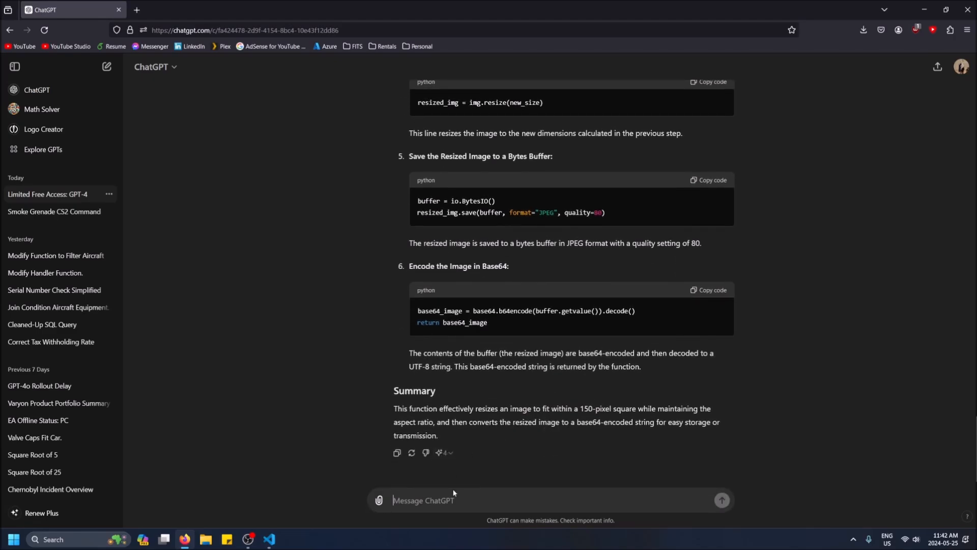
mouse_move(445, 452)
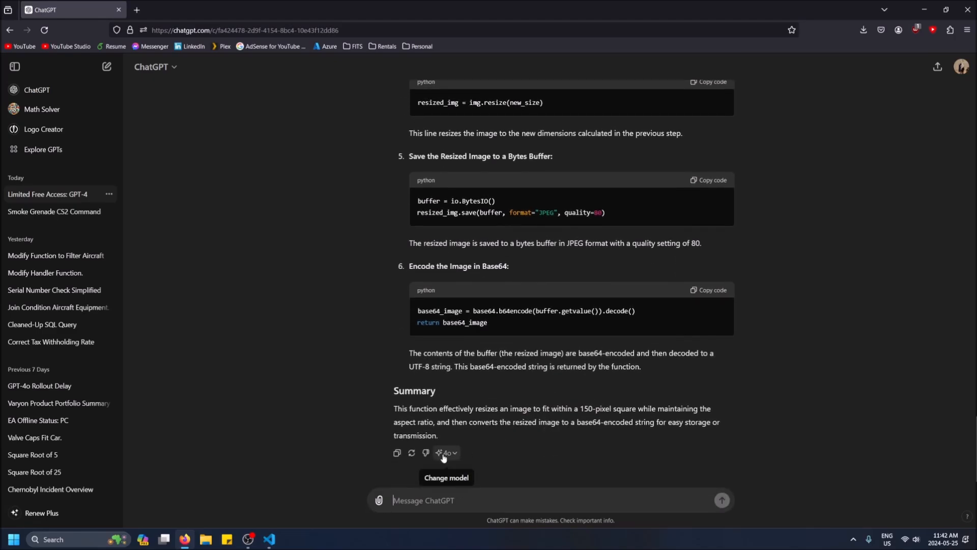
mouse_move(443, 455)
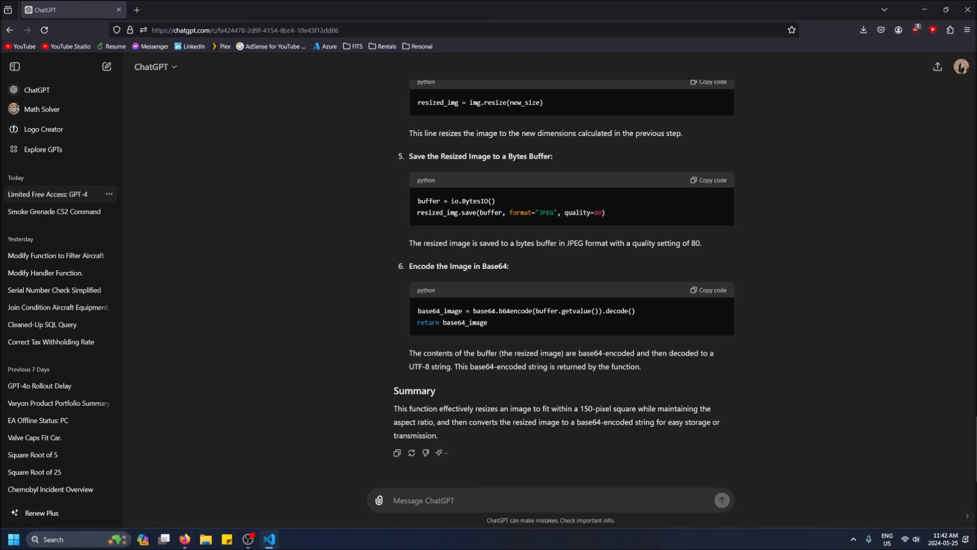
scroll(up, 3)
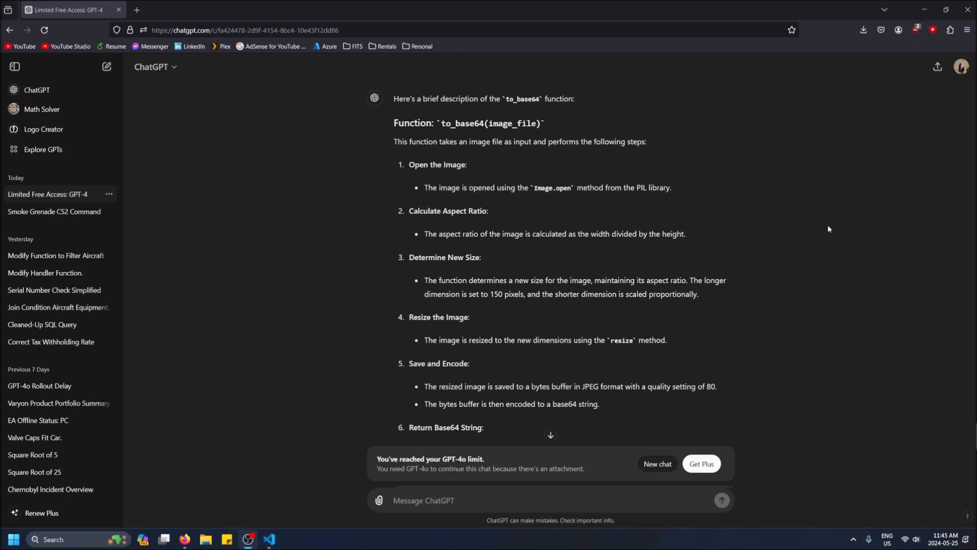
mouse_move(694, 265)
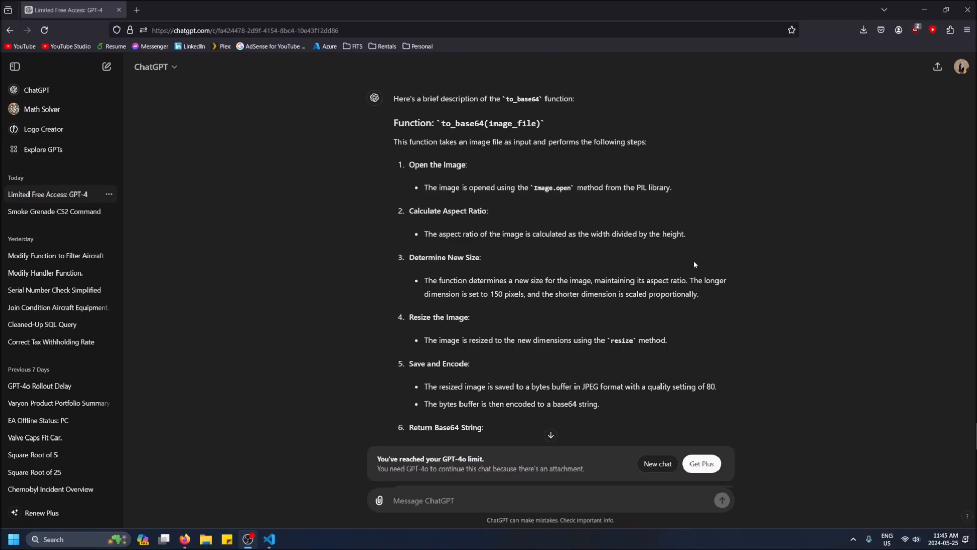
mouse_move(414, 485)
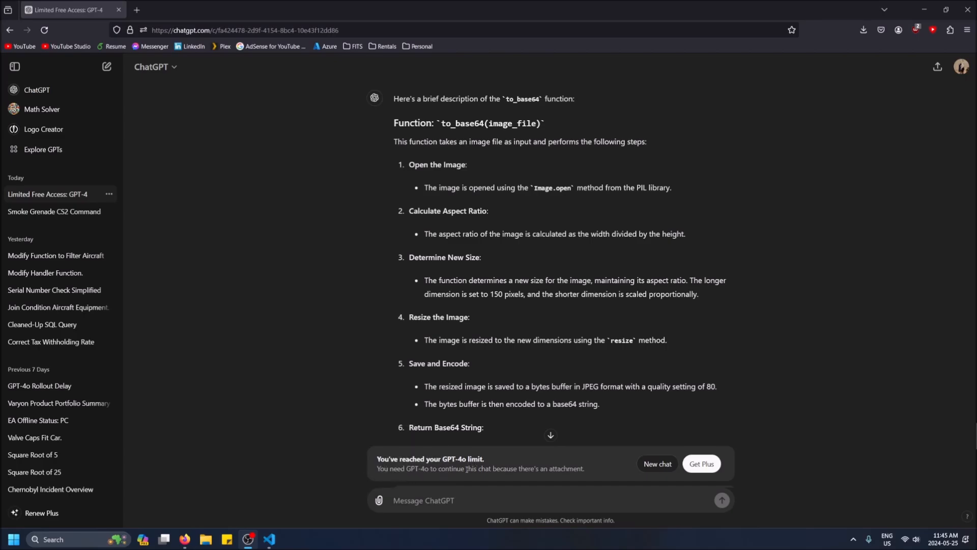
- Scroll through the to_base64 Steps list above the GPT-4o limit banner
scroll(down, 3)
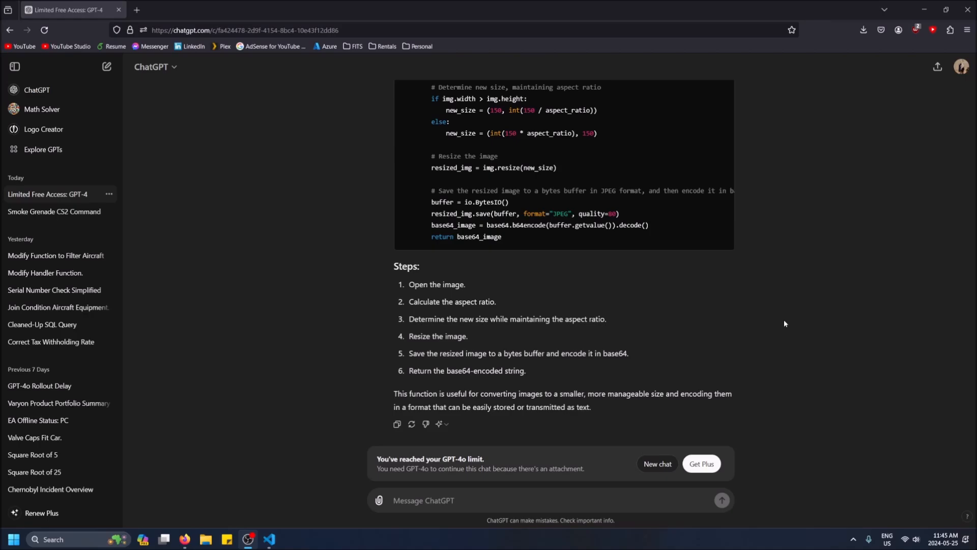
mouse_move(619, 457)
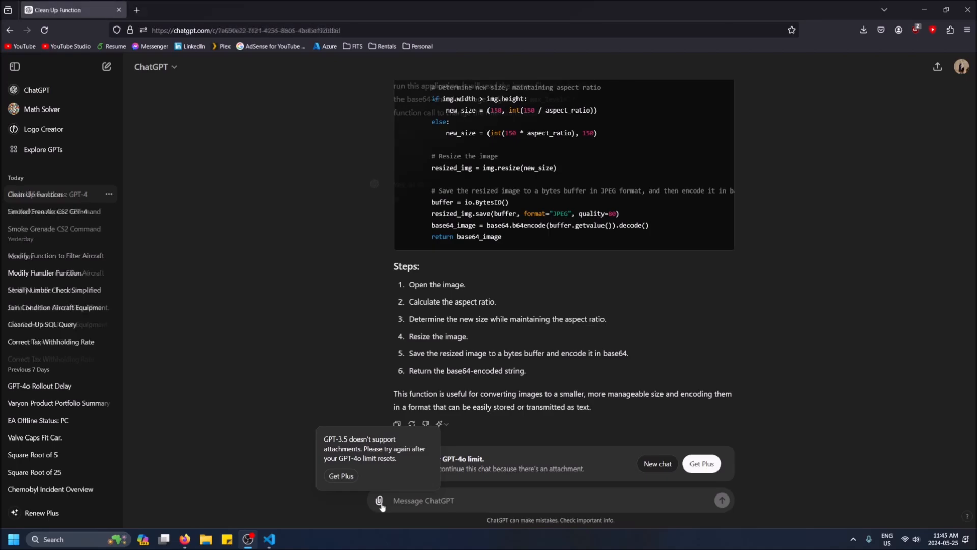
scroll(down, 3)
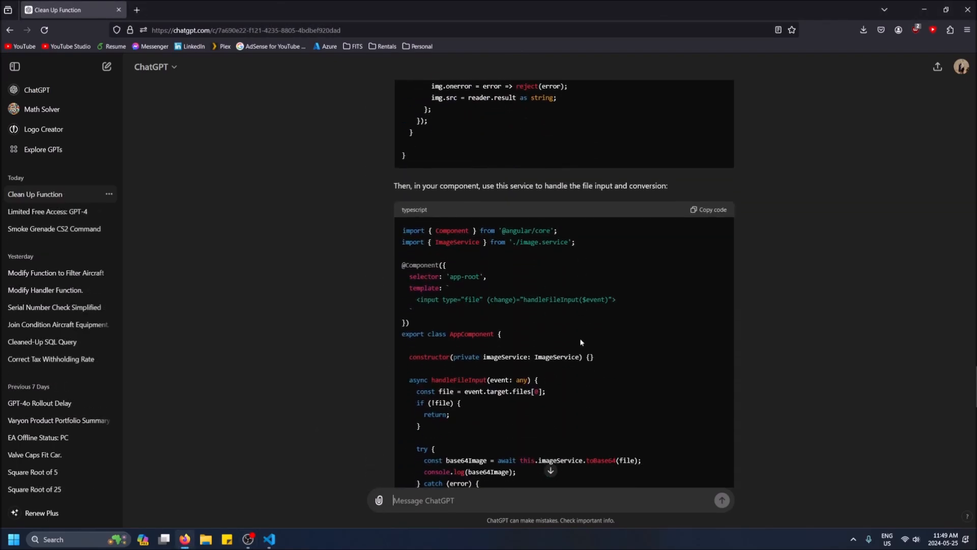
scroll(down, 3)
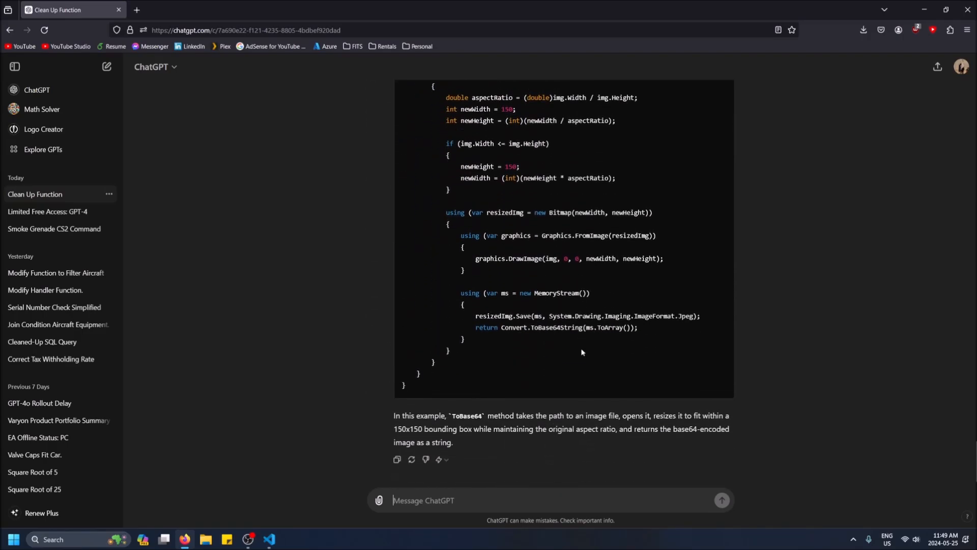
scroll(up, 3)
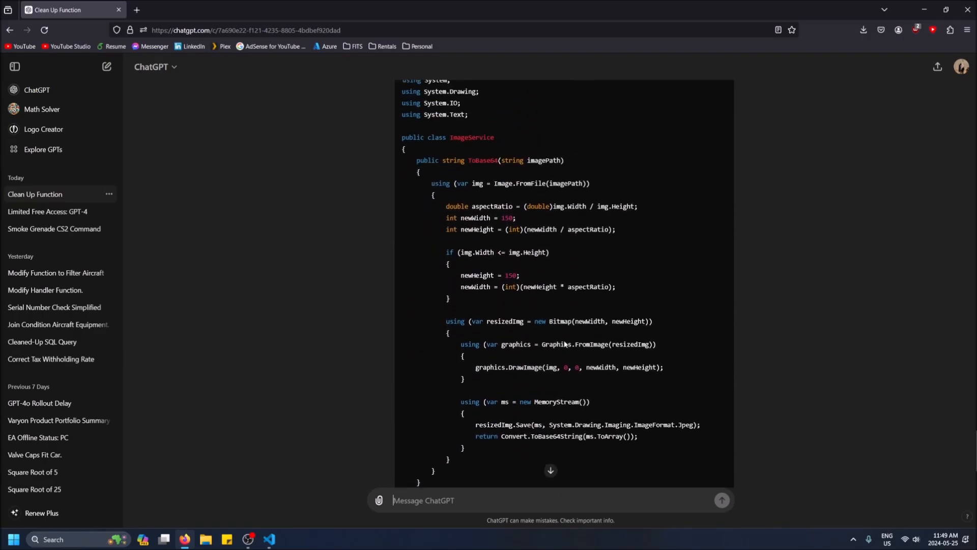
scroll(down, 3)
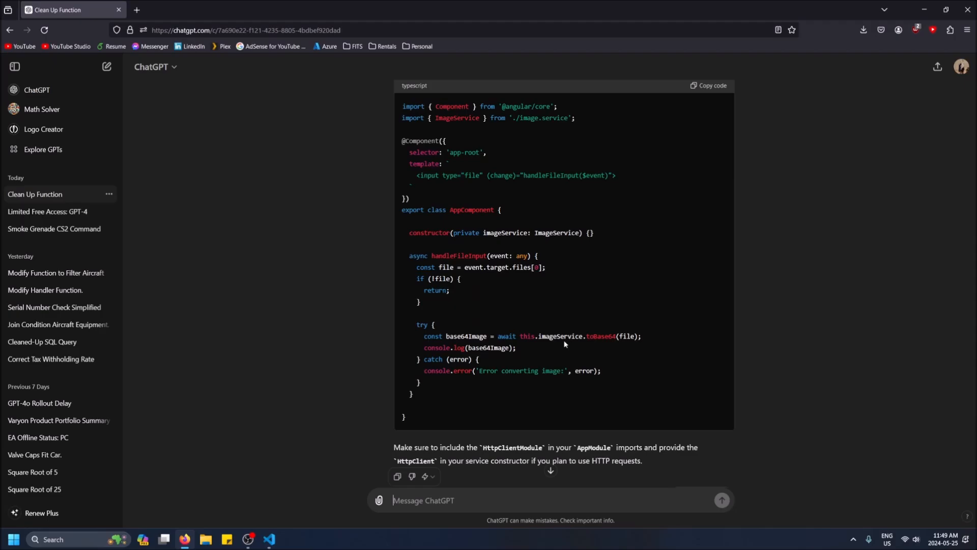
scroll(up, 3)
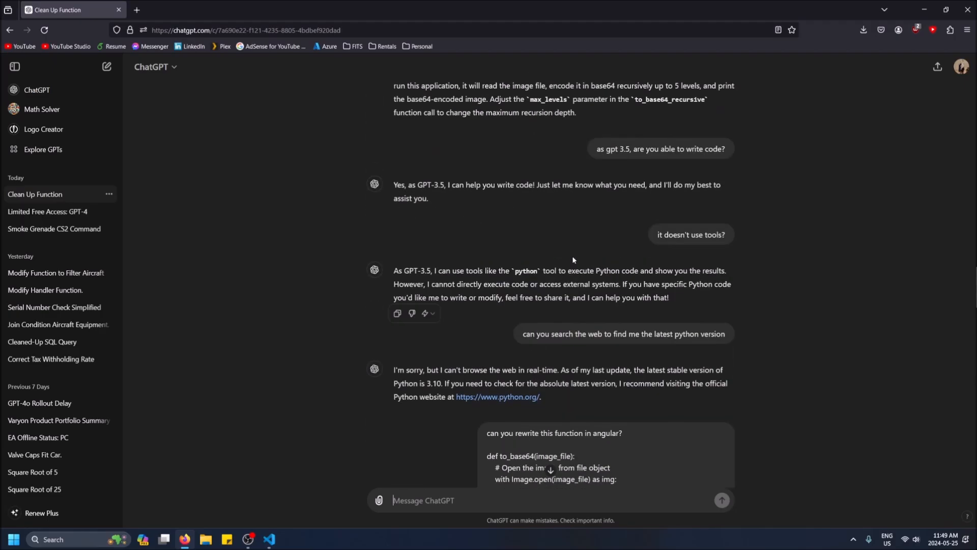
scroll(down, 3)
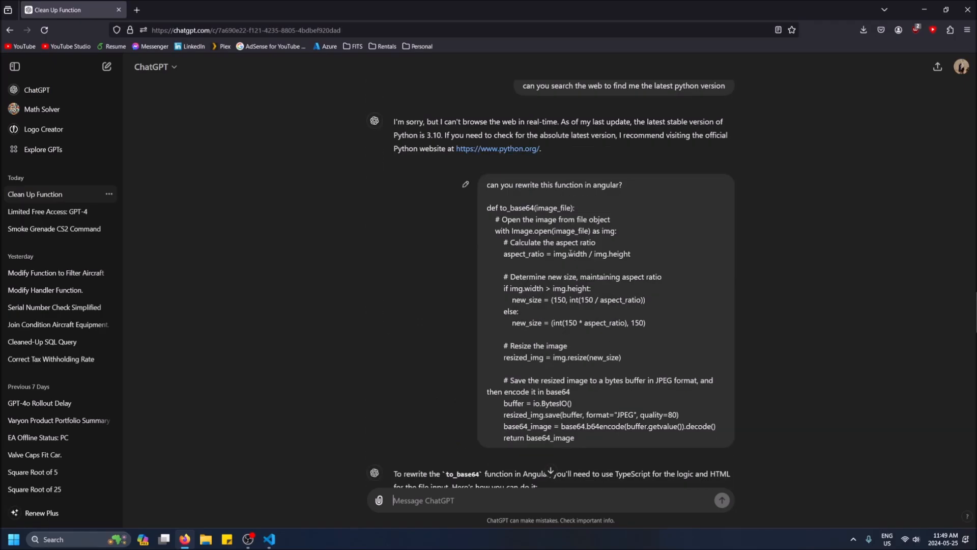
scroll(down, 3)
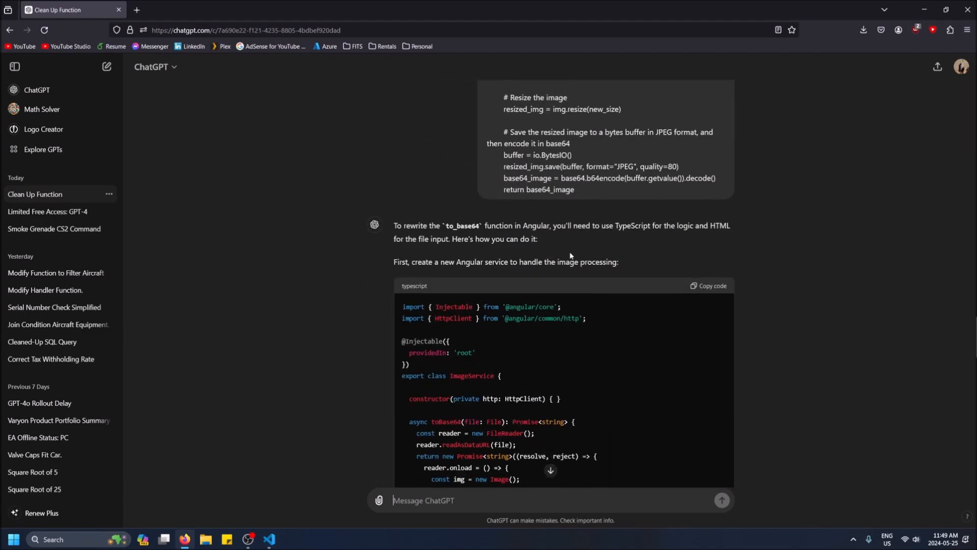
scroll(down, 3)
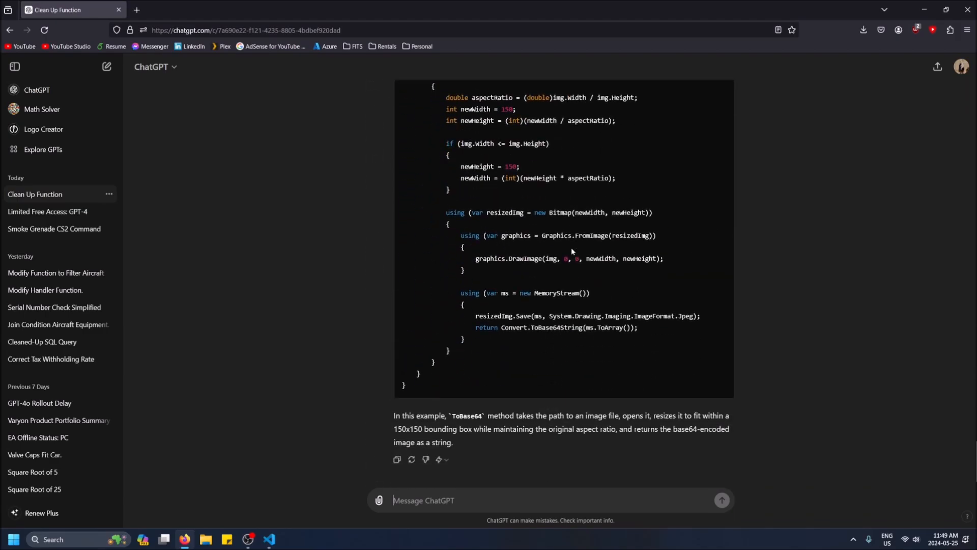
click(439, 459)
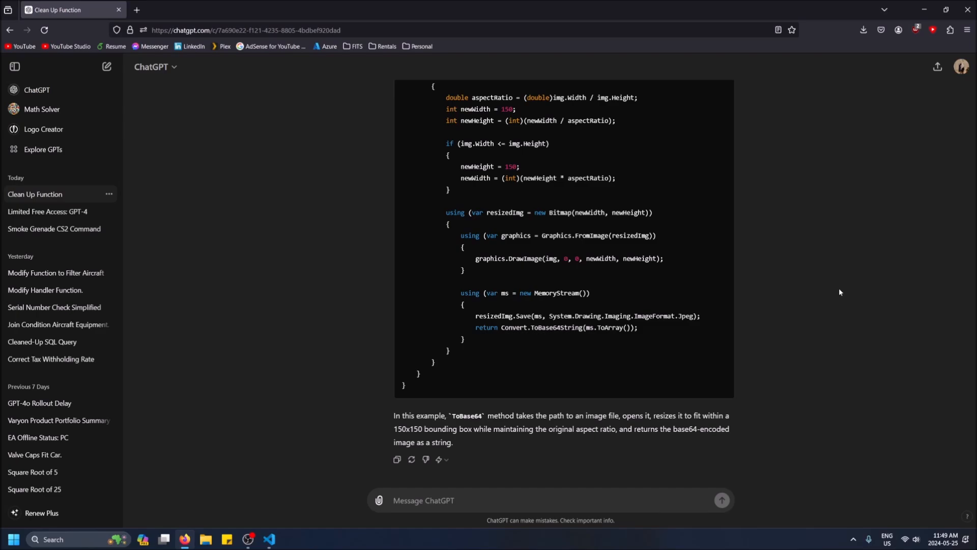
mouse_move(561, 277)
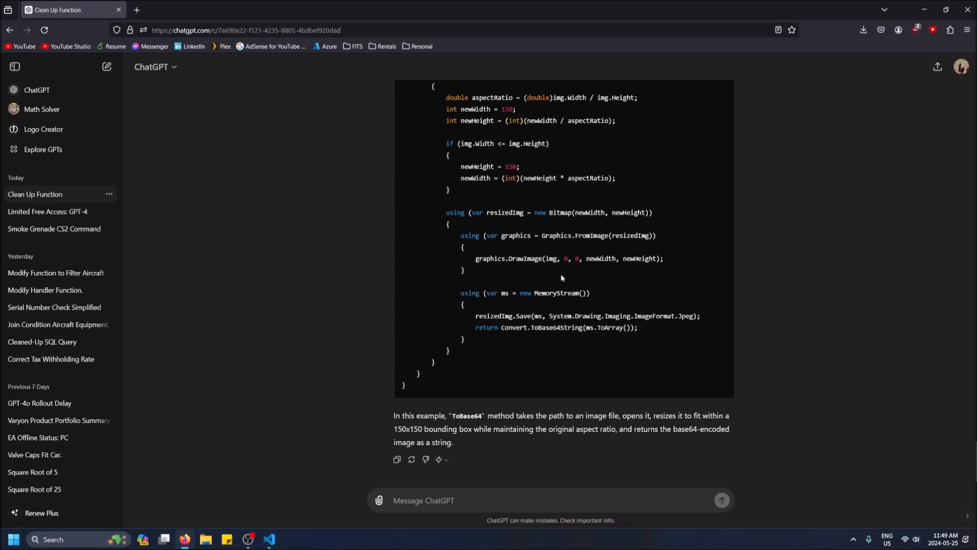
scroll(up, 3)
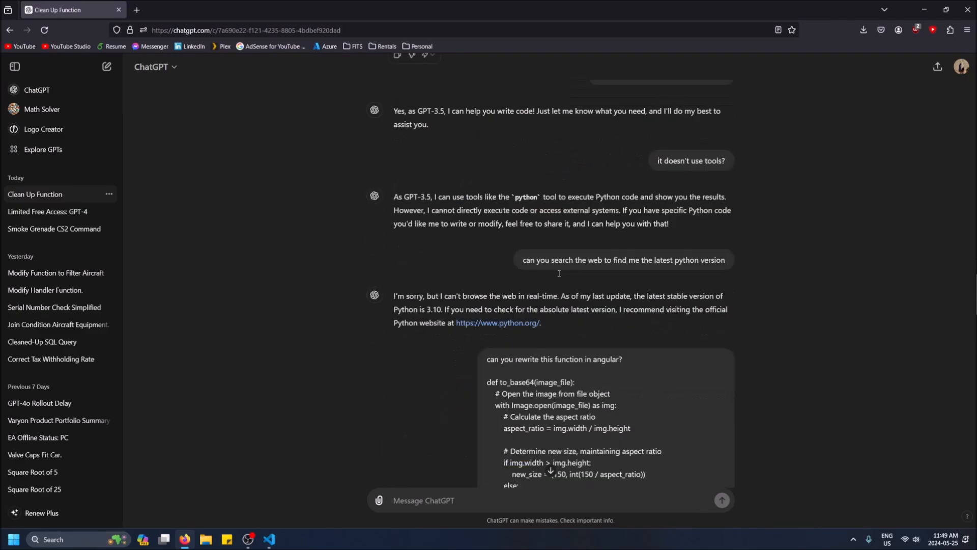
scroll(down, 3)
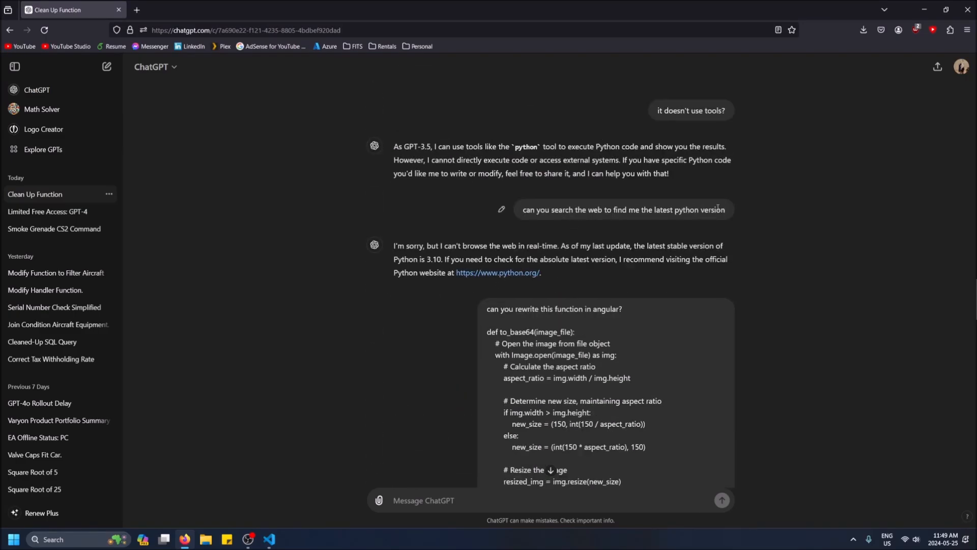
mouse_move(431, 288)
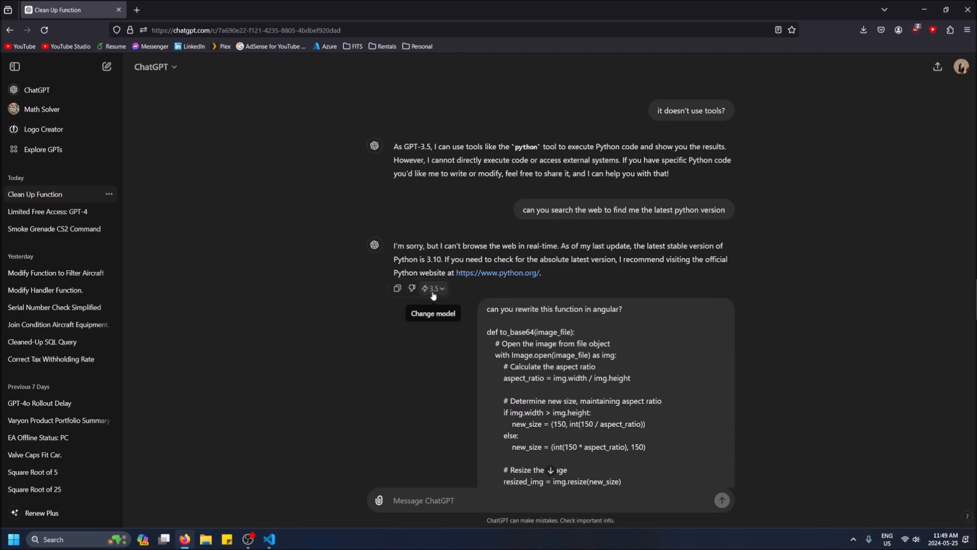
click(433, 288)
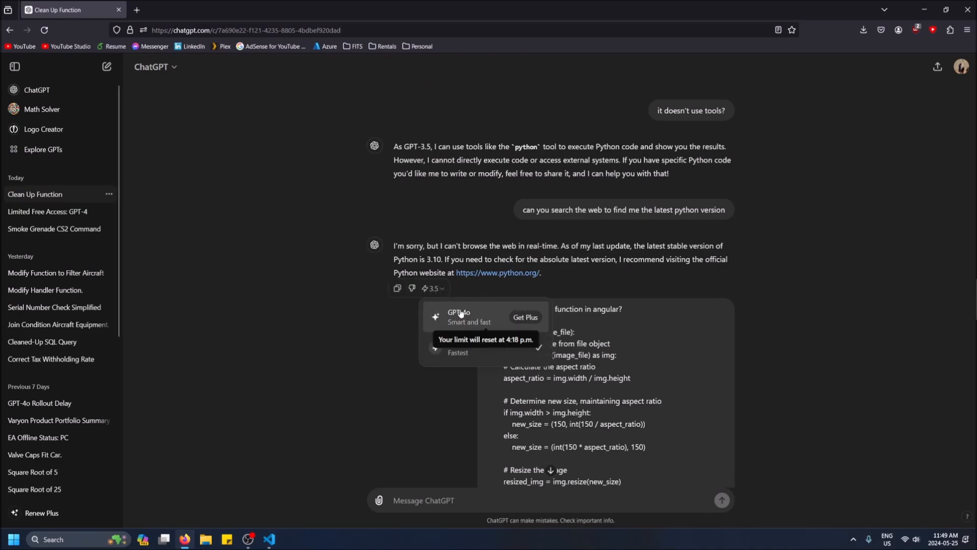
mouse_move(544, 267)
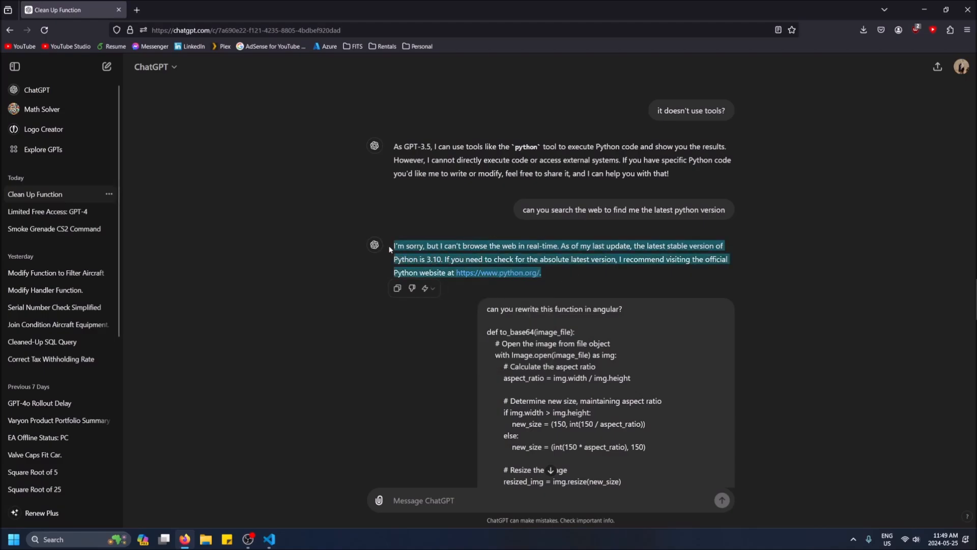
mouse_move(661, 268)
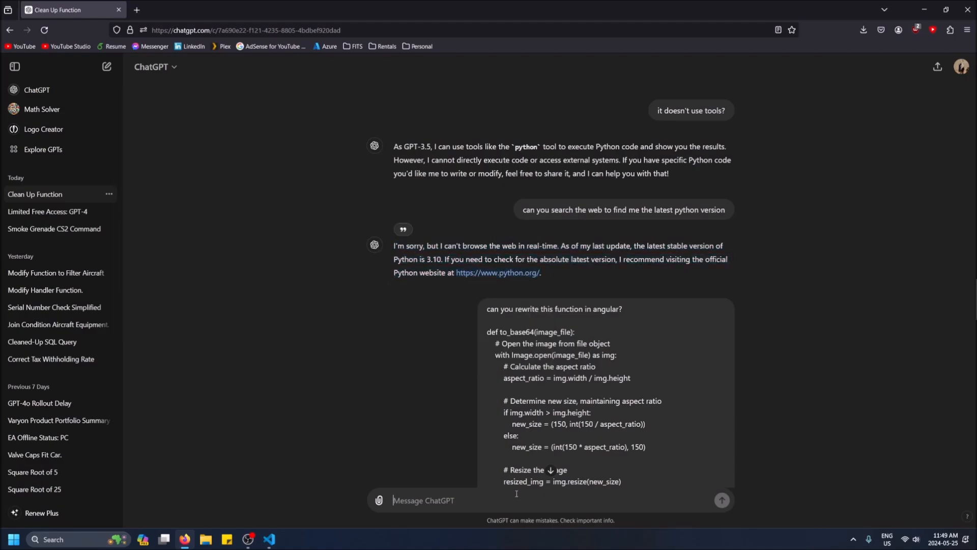
- Ask for an image of a developer, then clarify 'without code, like an actual image', getting GPT-3.5's refusal
text(generate me an imag)
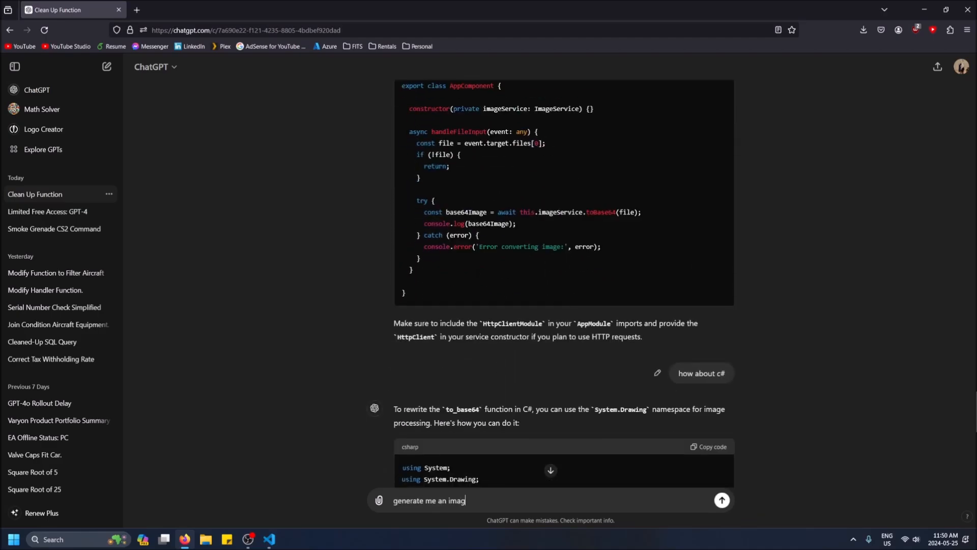
text(e of a develo)
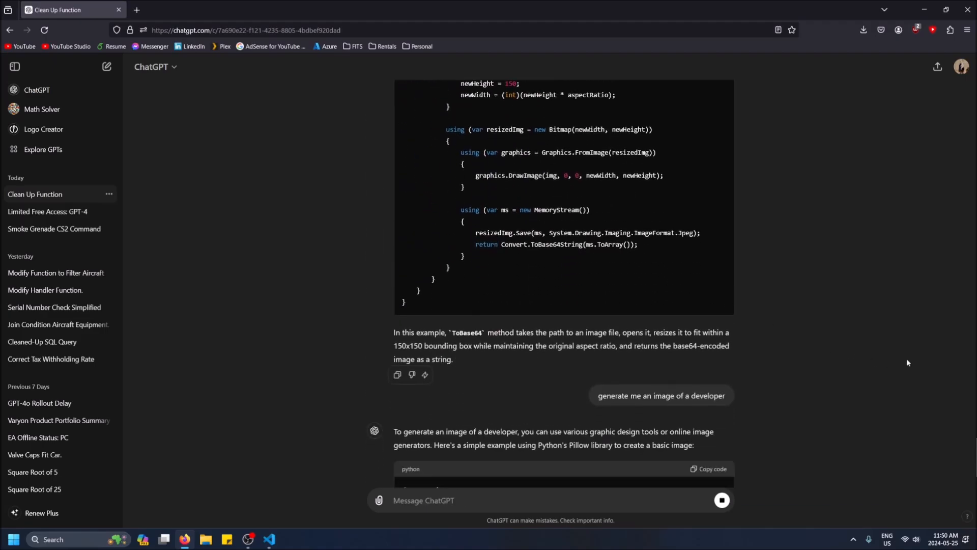
scroll(down, 3)
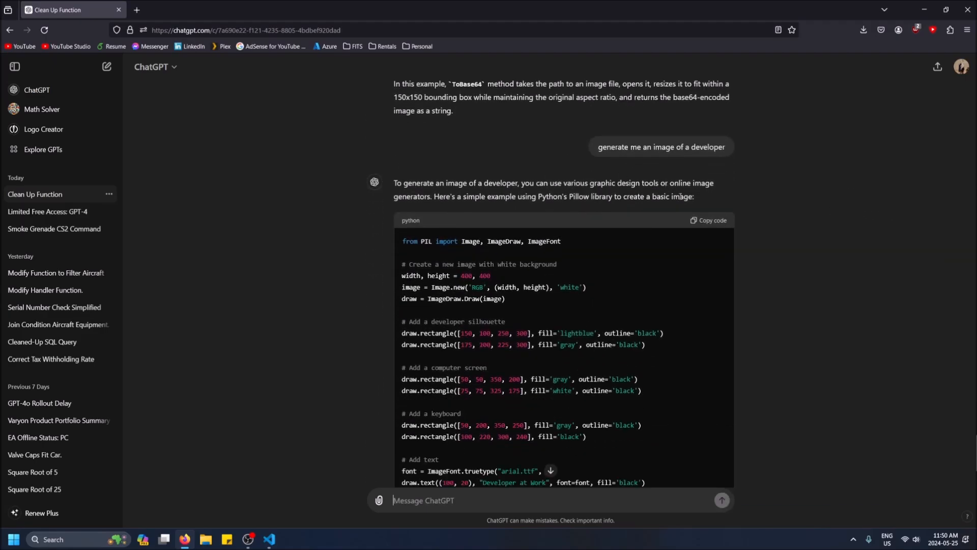
scroll(down, 3)
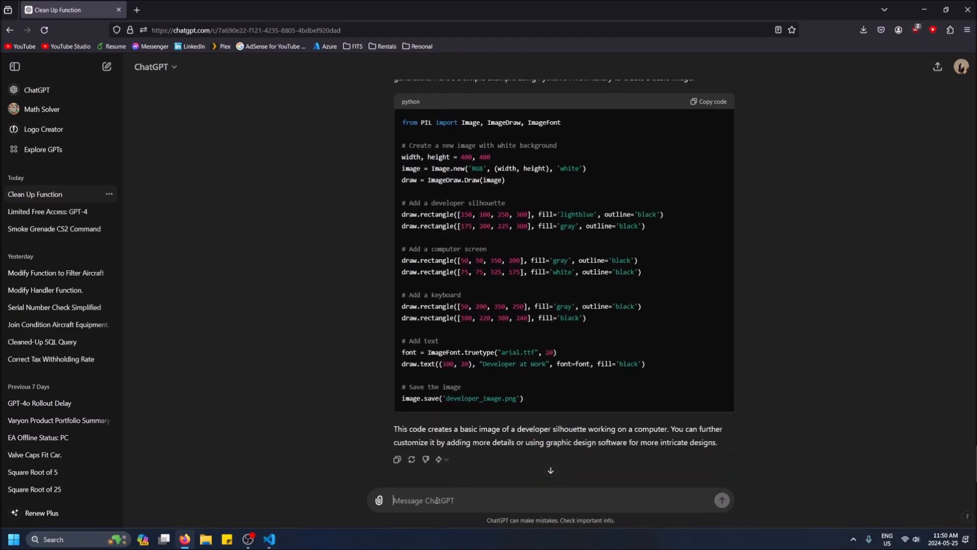
text(witho)
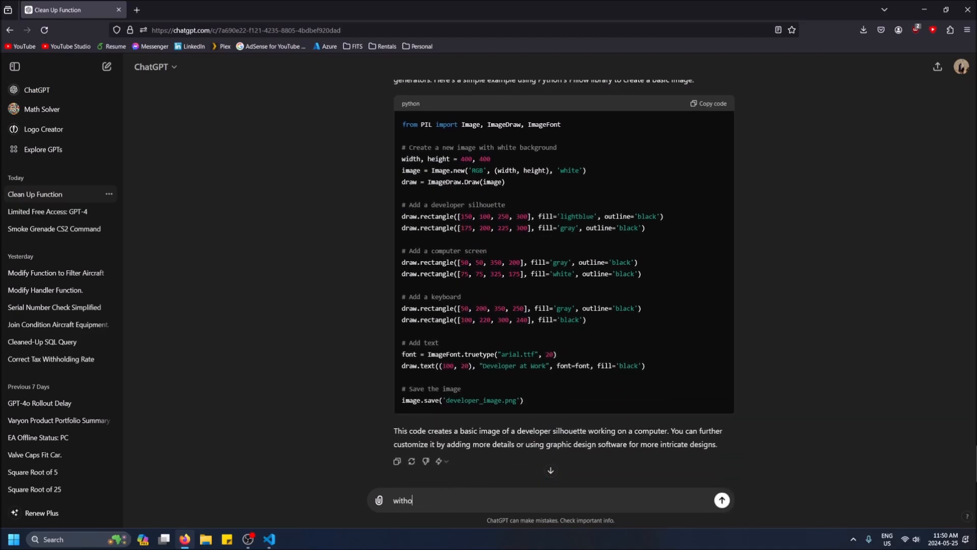
text(ut code, like)
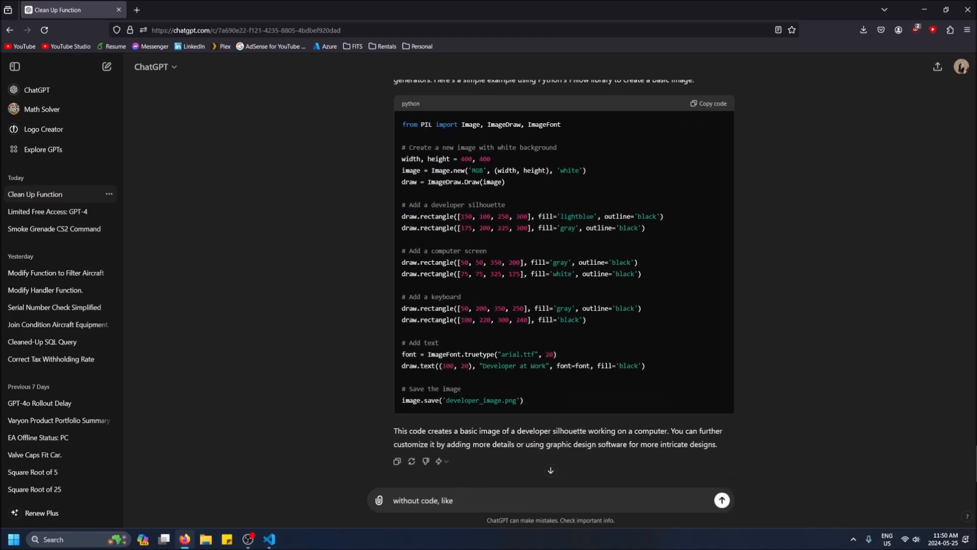
text(an actual i)
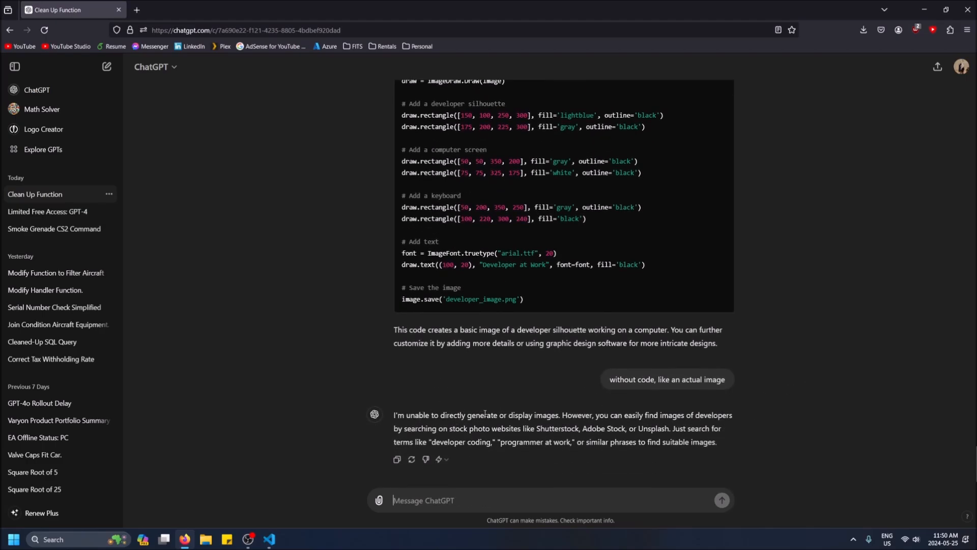
mouse_move(443, 459)
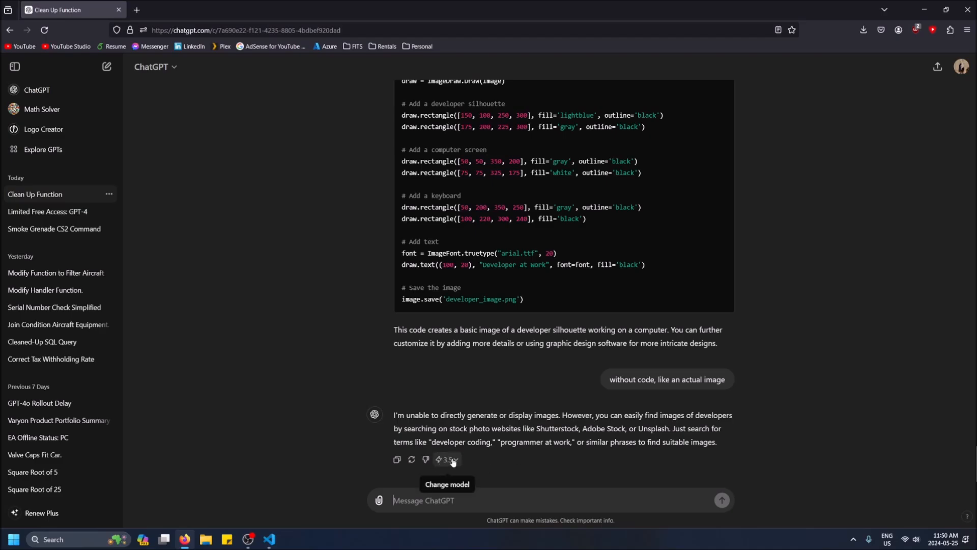
mouse_move(443, 459)
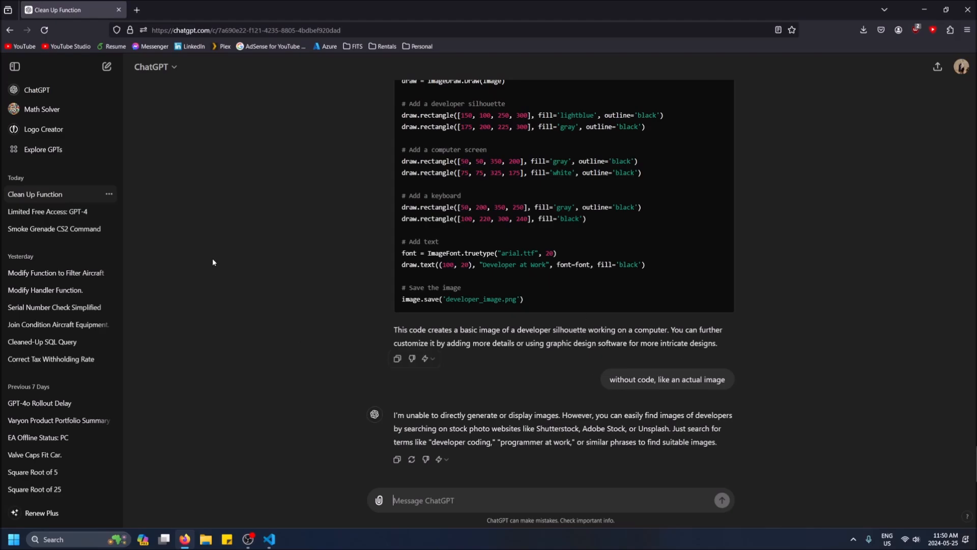
- Switch to the Limited Free Access: GPT-4 conversation in the sidebar
click(48, 212)
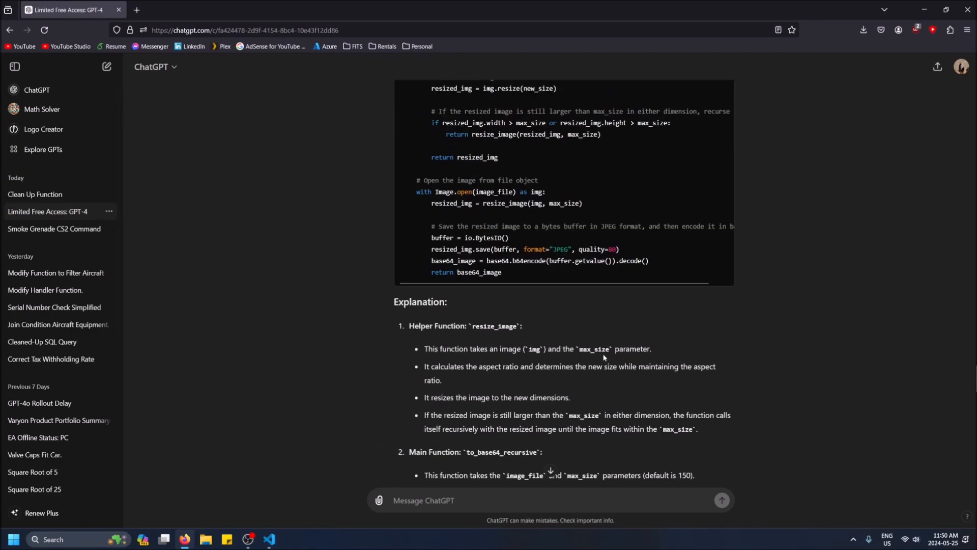
- Review the Limited Free Access chat, draft 'test', and return to the Clean Up Function conversation
scroll(up, 3)
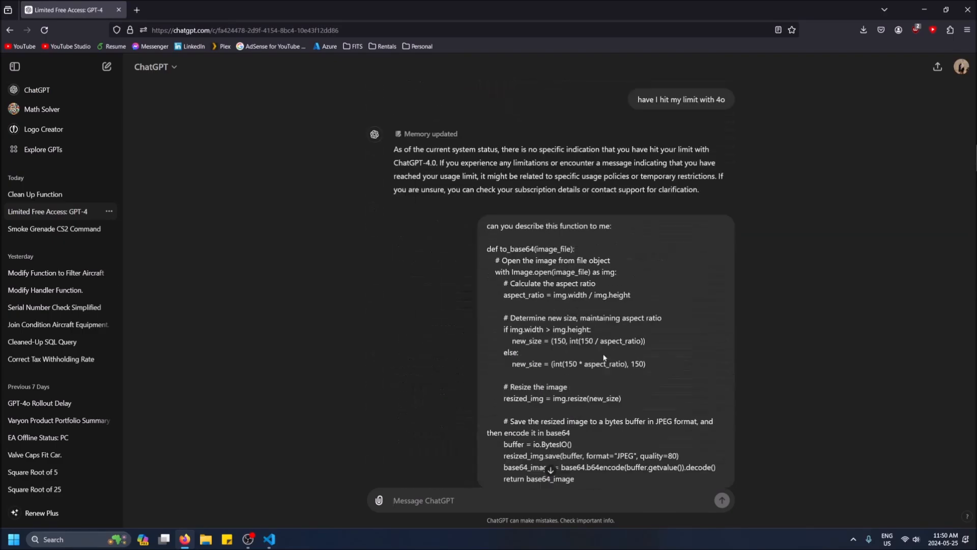
scroll(up, 3)
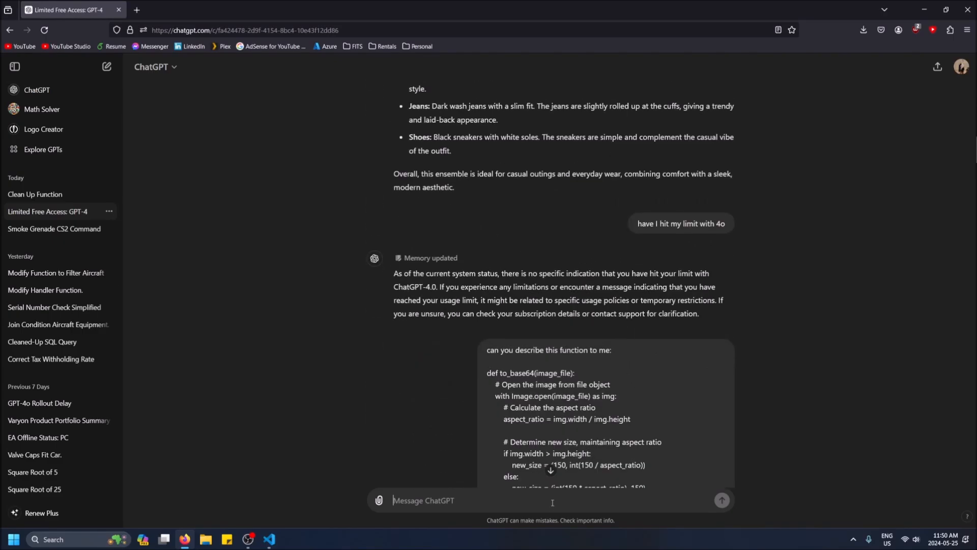
text(test)
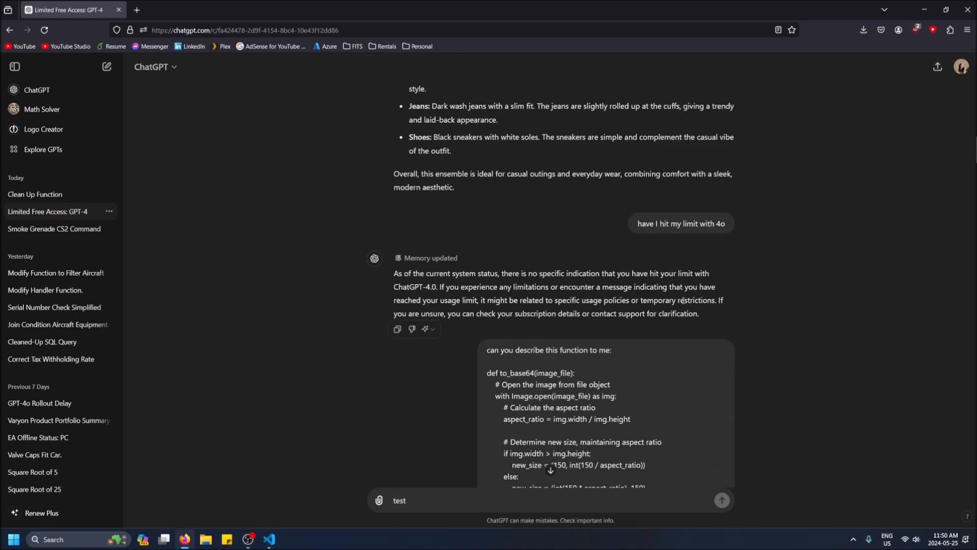
mouse_move(35, 193)
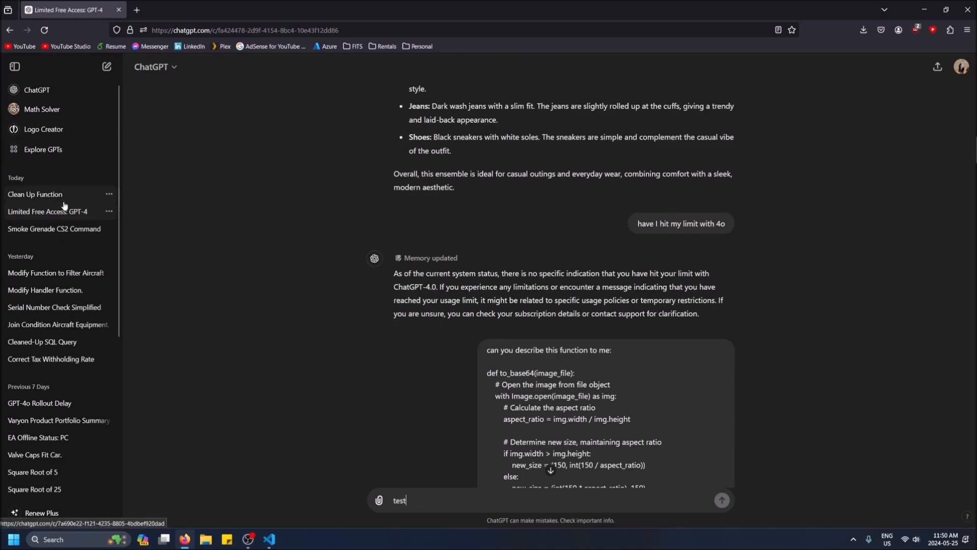
click(35, 193)
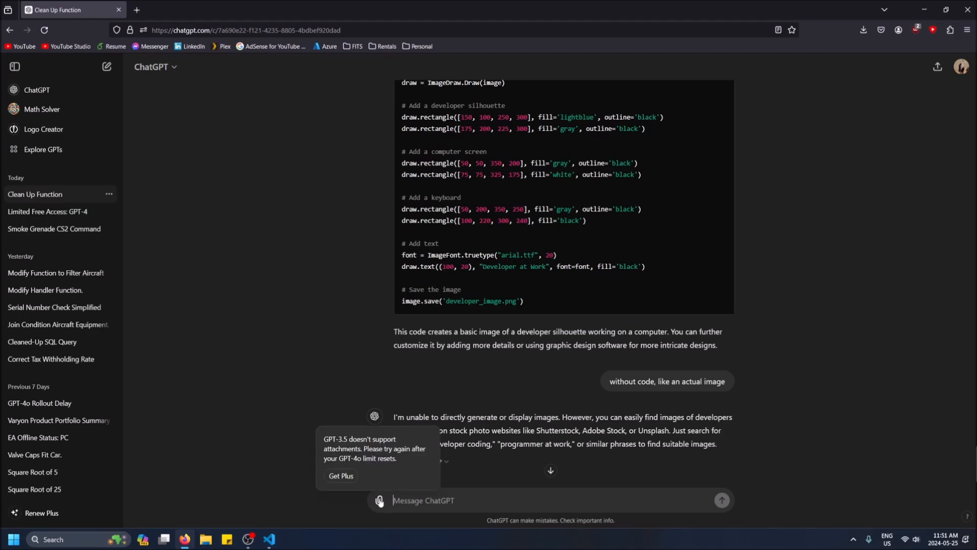
- Reopen the Free, Plus and Team plan upgrade comparison from the model dropdown
scroll(up, 3)
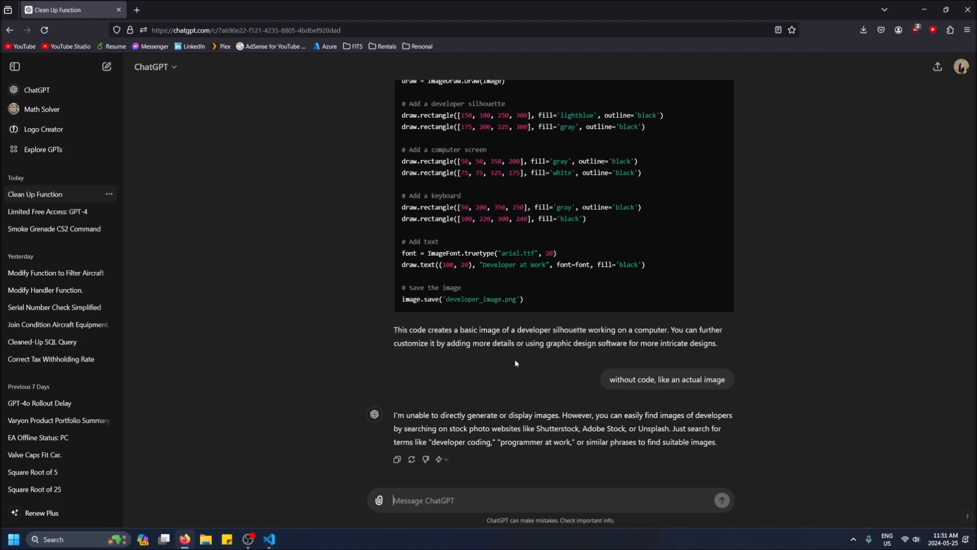
mouse_move(65, 190)
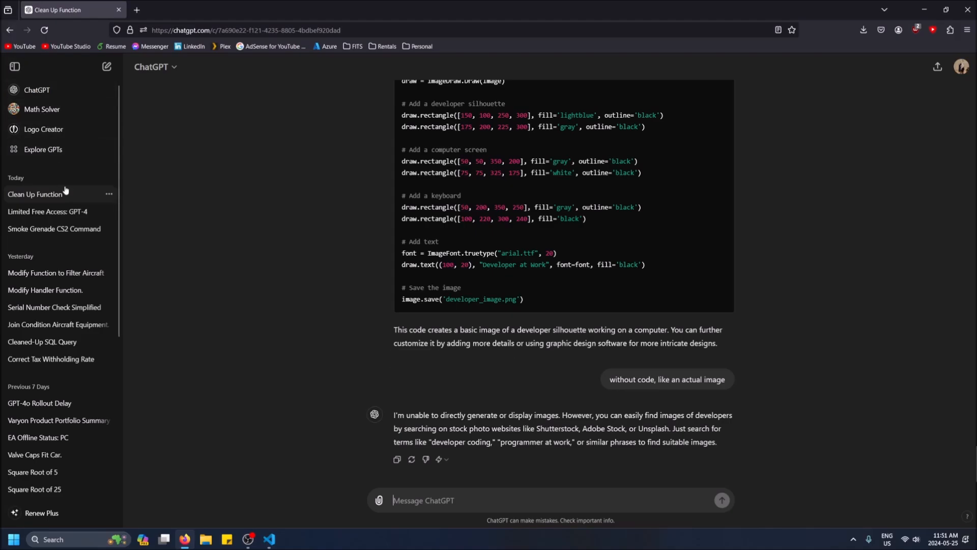
click(155, 67)
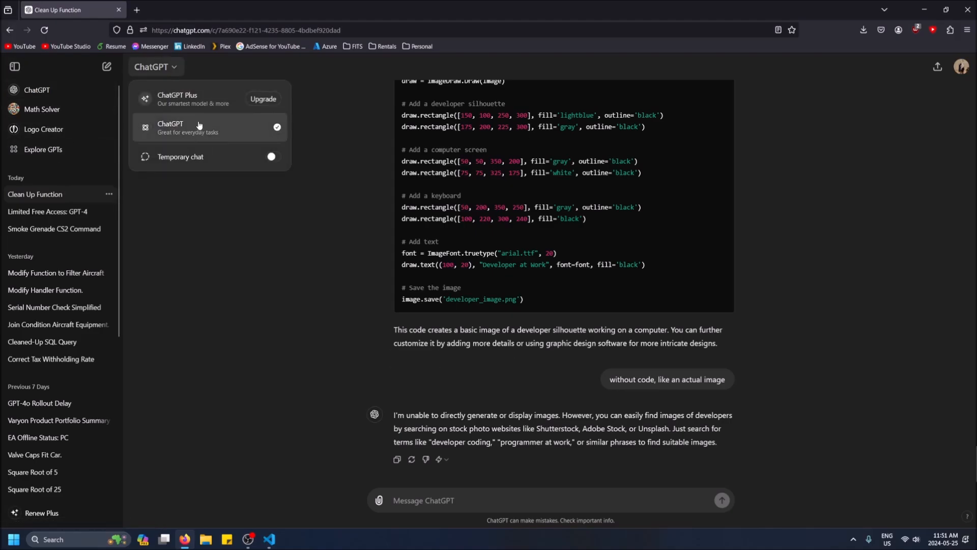
click(263, 99)
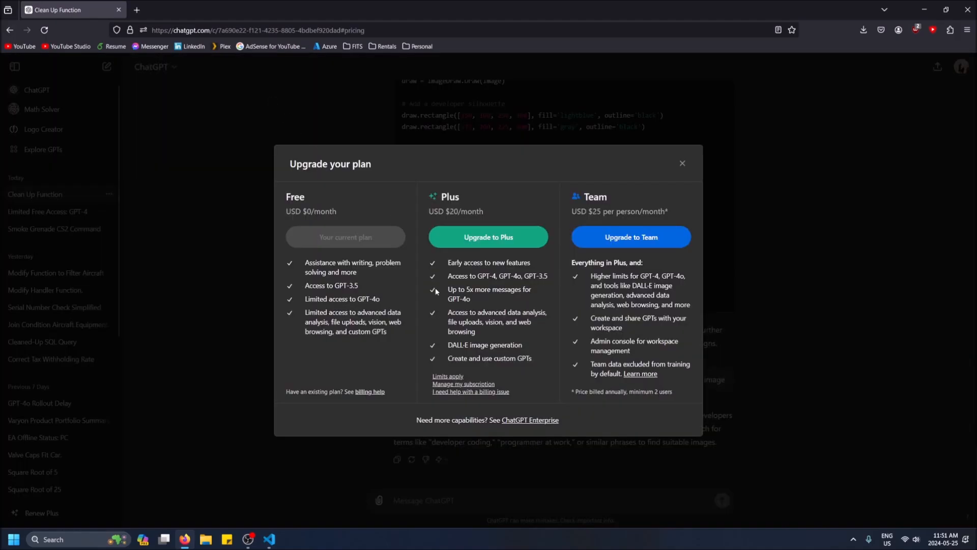